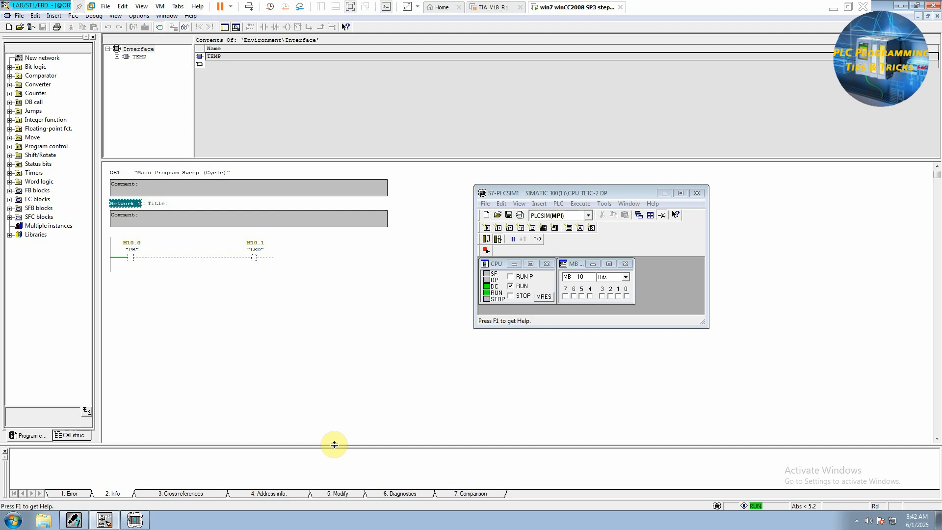
mouse_move(531, 188)
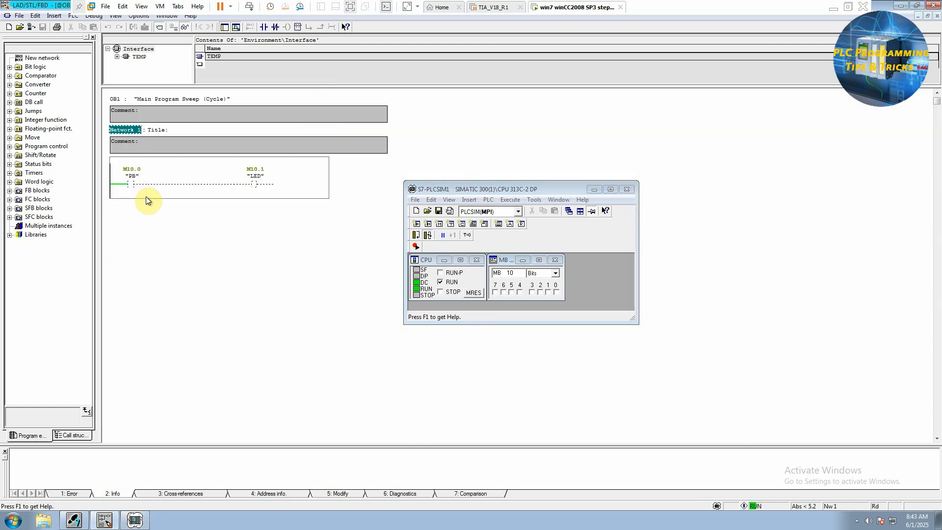
Step: Toggle M10.0 on and off to test the monitored PB-to-LED rung
left_click(128, 184)
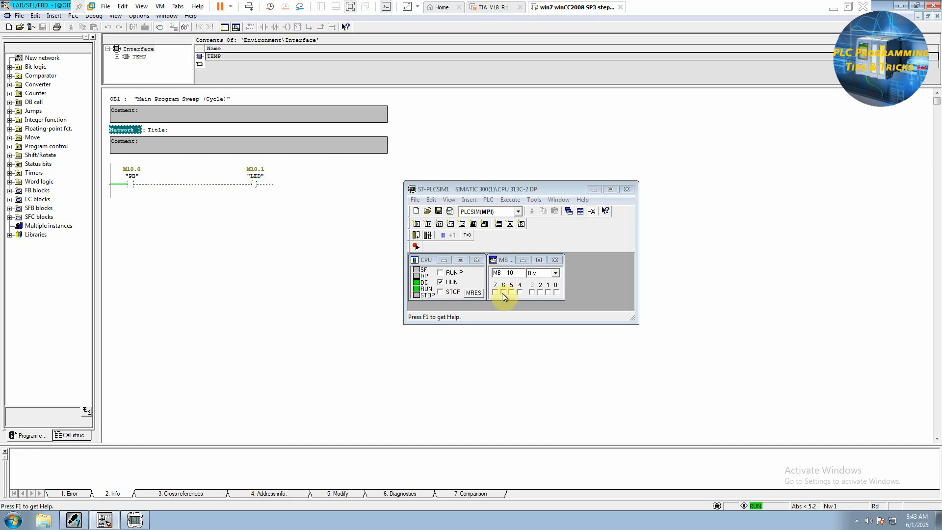
left_click(556, 293)
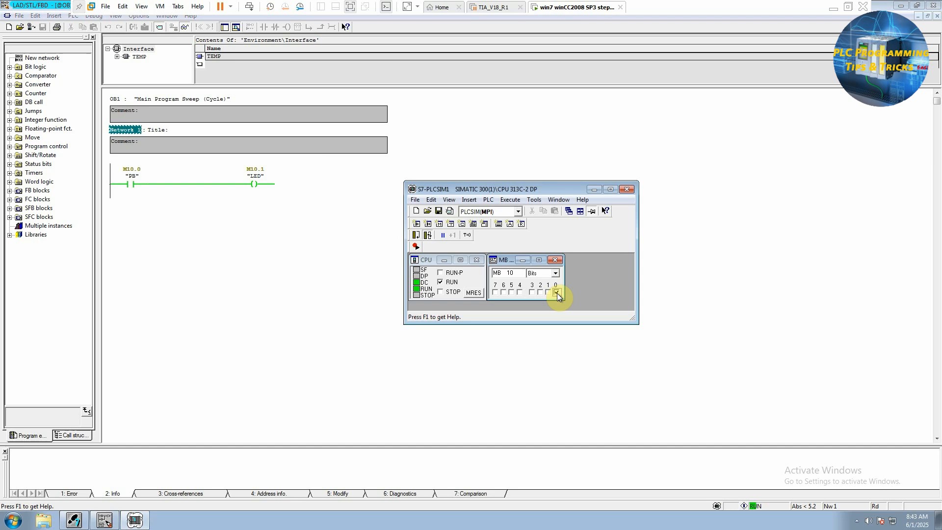
left_click(556, 293)
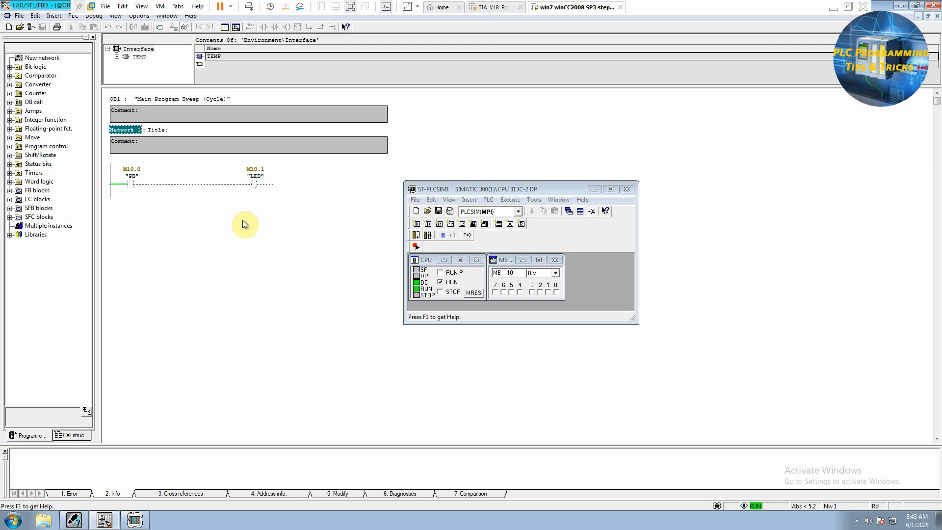
Step: Start a new Small machine project with the Project Wizard
left_click(10, 519)
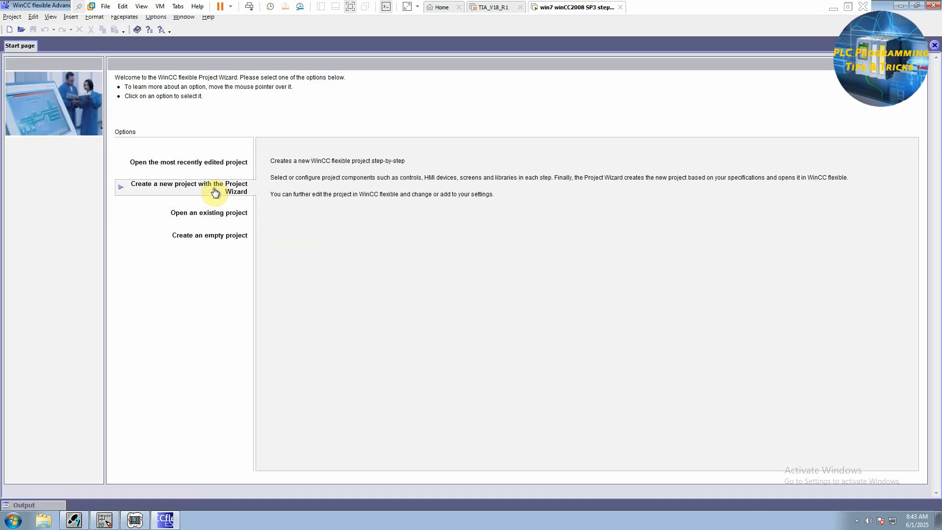
left_click(188, 187)
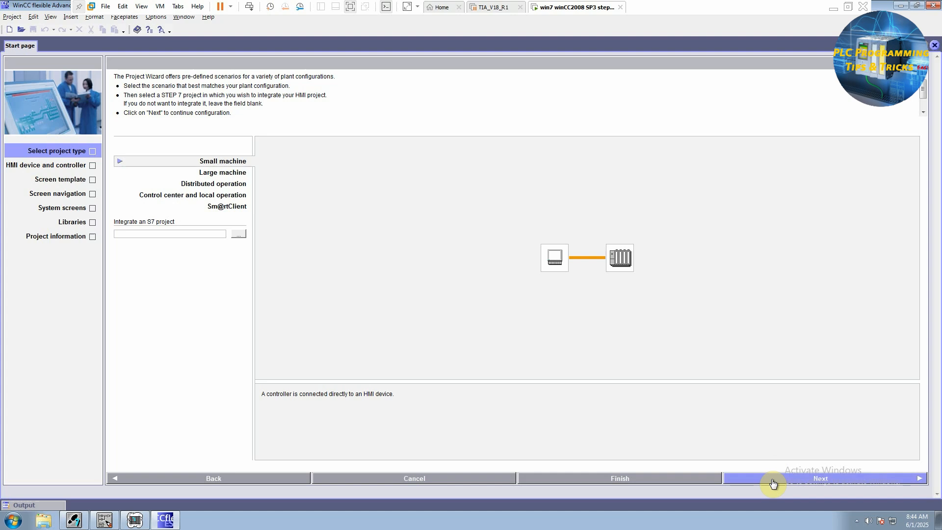
left_click(820, 477)
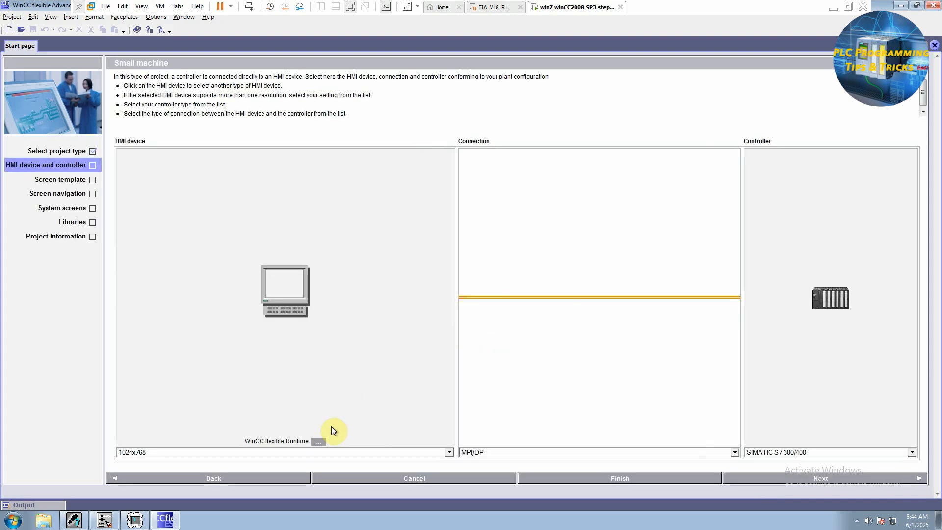
mouse_move(319, 449)
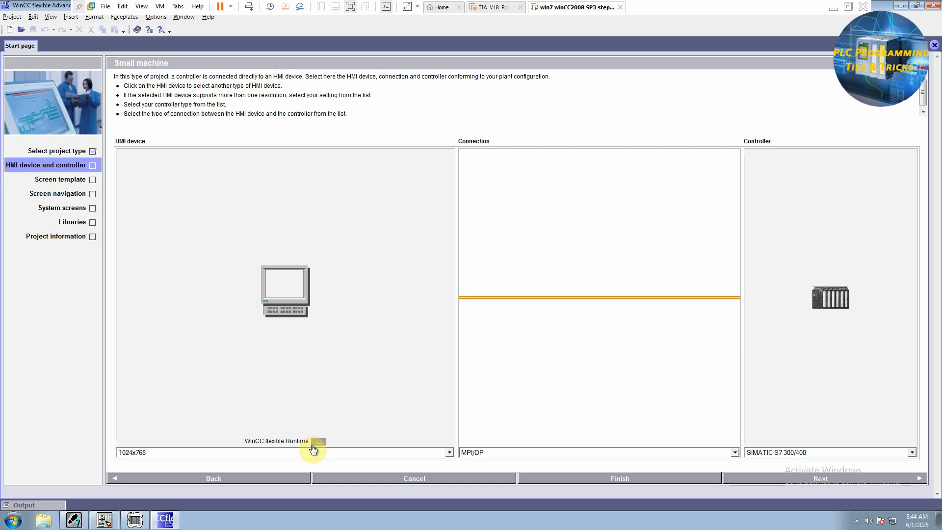
Step: Choose KTP1000 Basic DP from Basic Panels > 10" as the HMI device
left_click(317, 441)
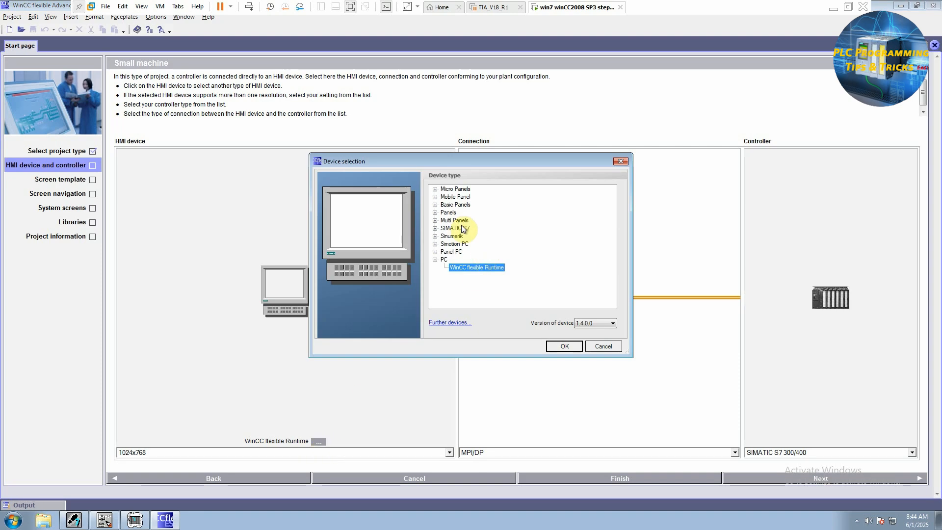
left_click(436, 204)
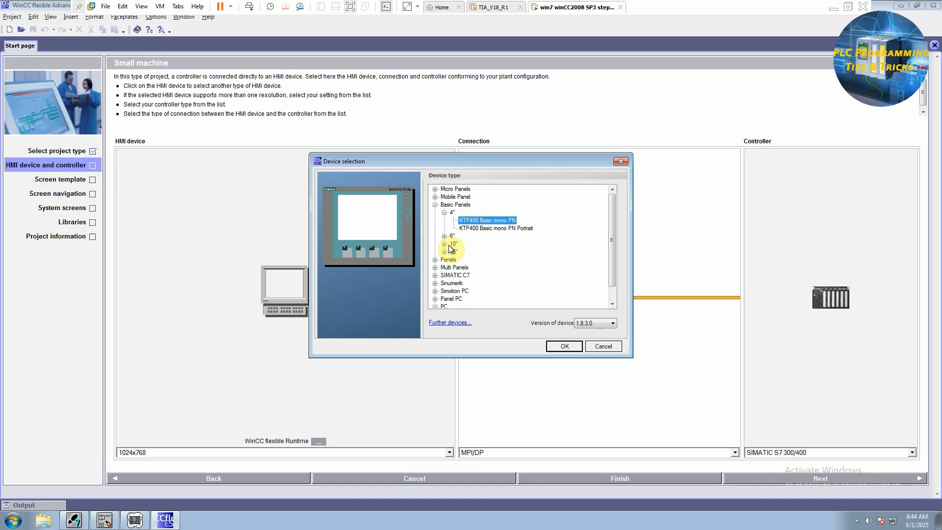
left_click(444, 243)
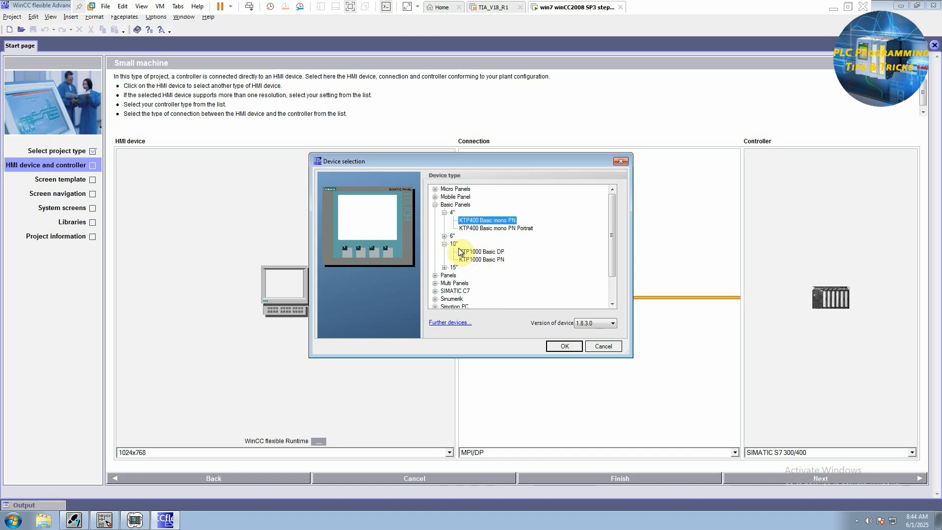
left_click(481, 251)
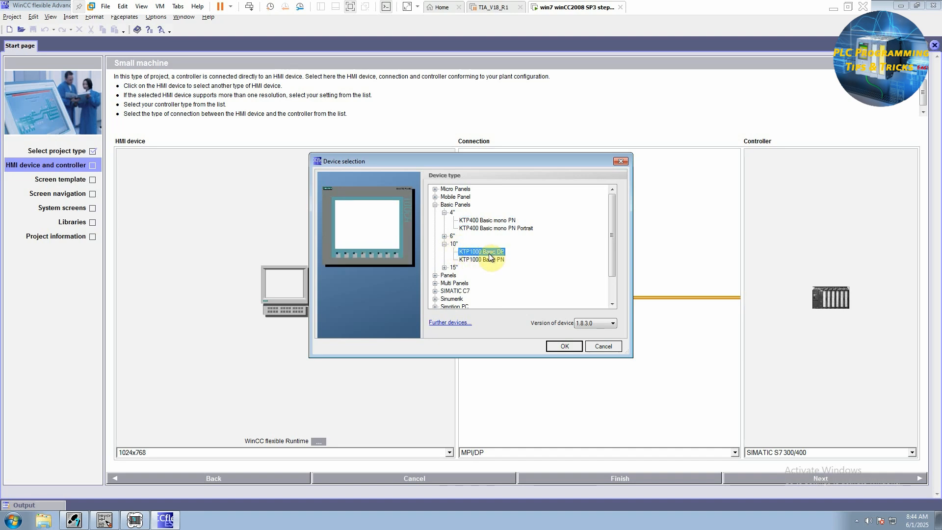
mouse_move(482, 257)
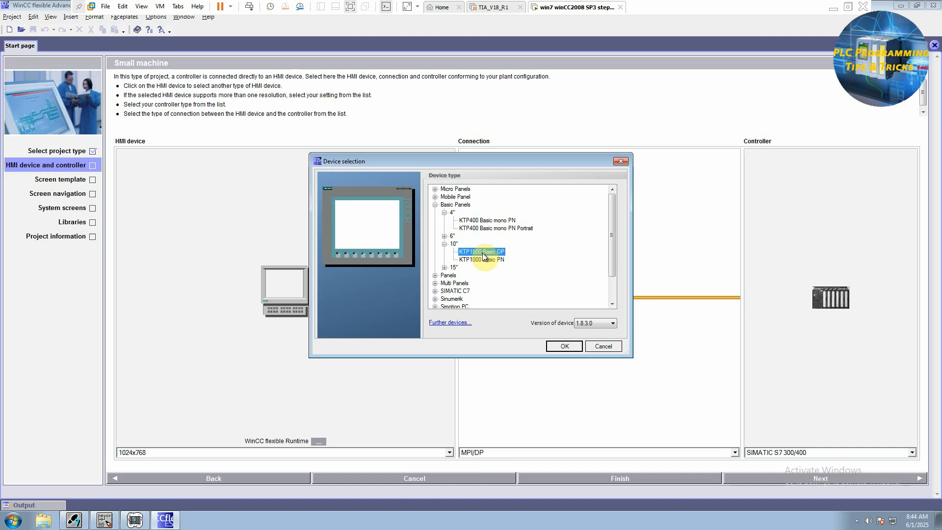
left_click(562, 345)
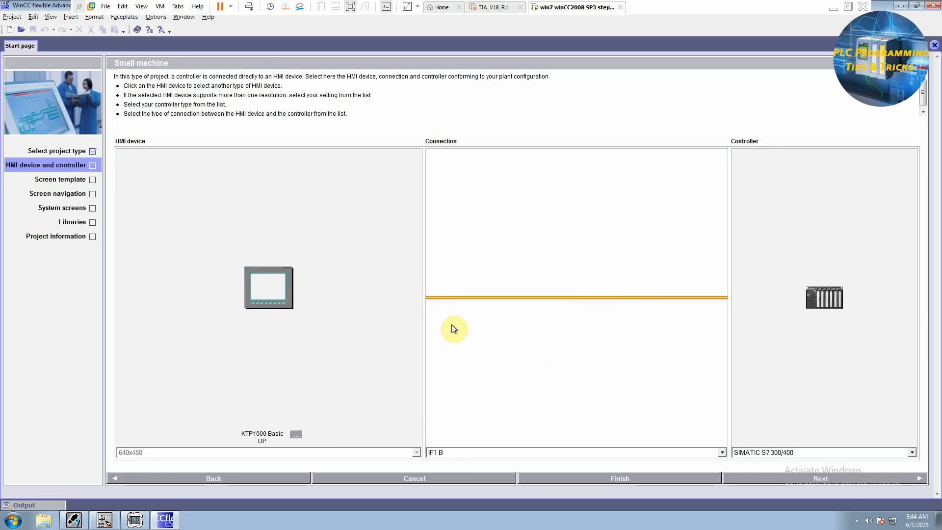
mouse_move(795, 300)
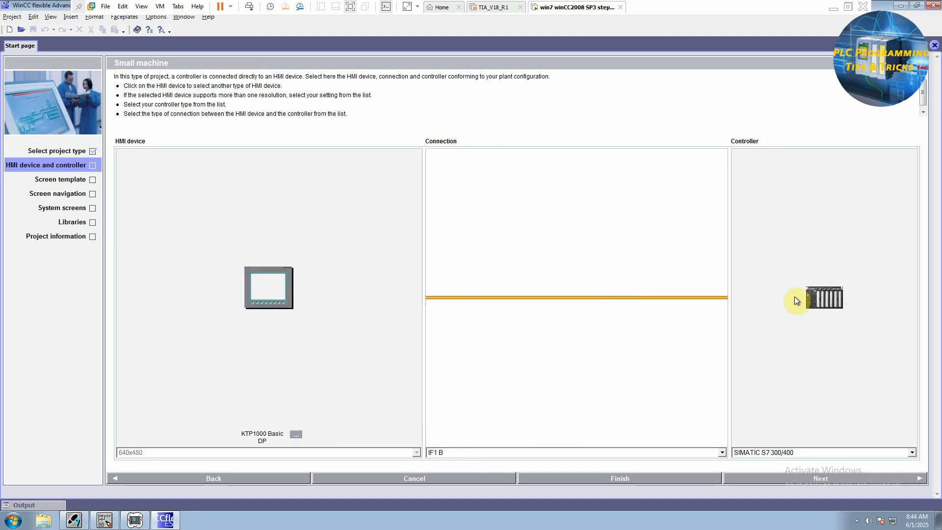
mouse_move(771, 464)
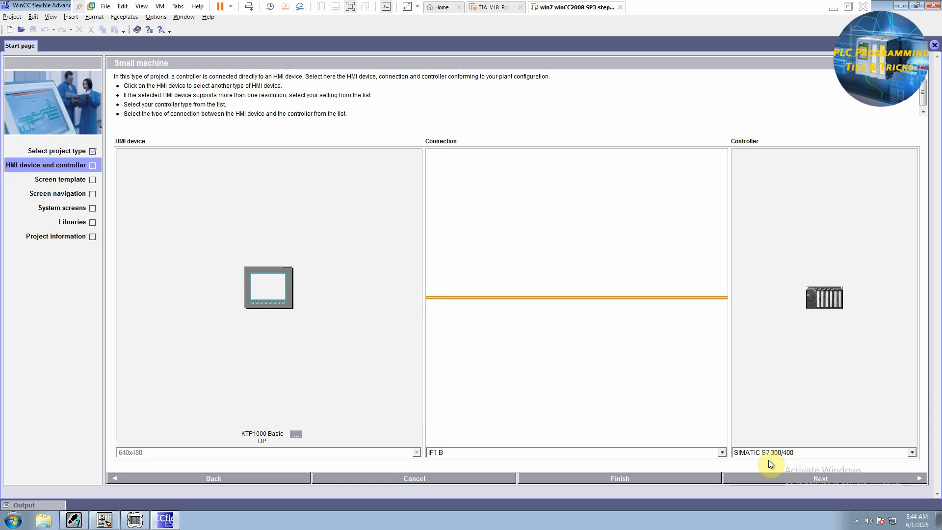
mouse_move(648, 437)
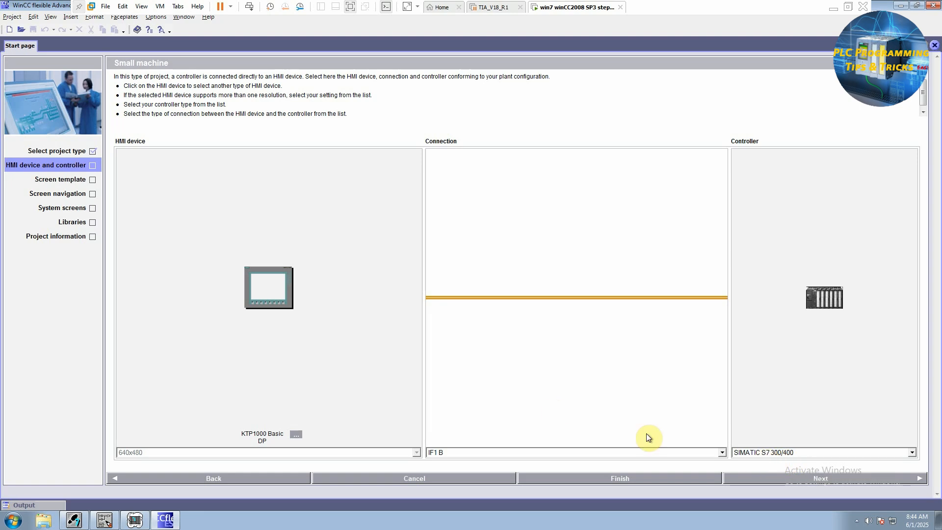
mouse_move(451, 457)
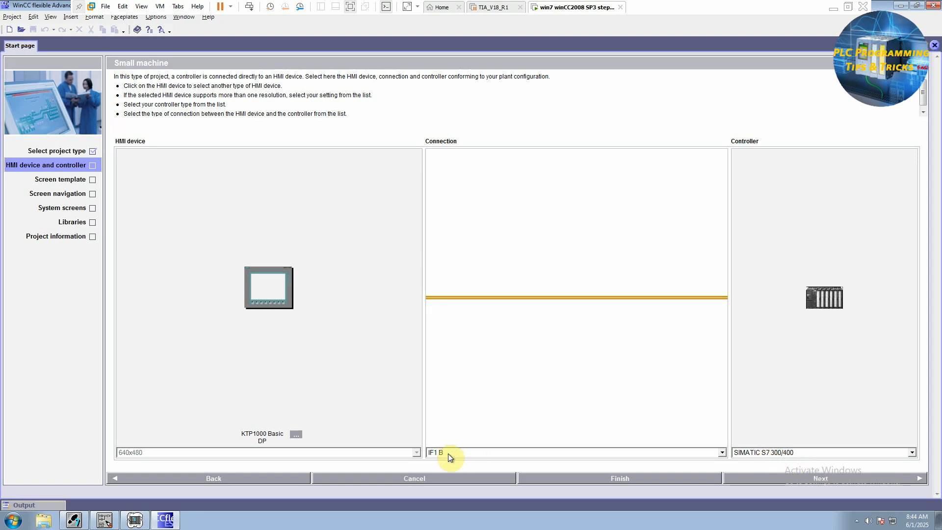
mouse_move(624, 412)
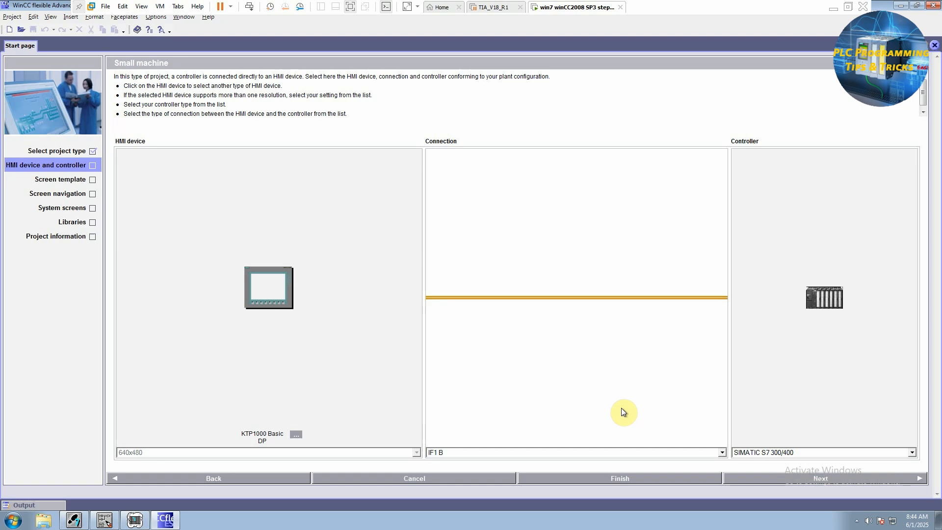
mouse_move(820, 477)
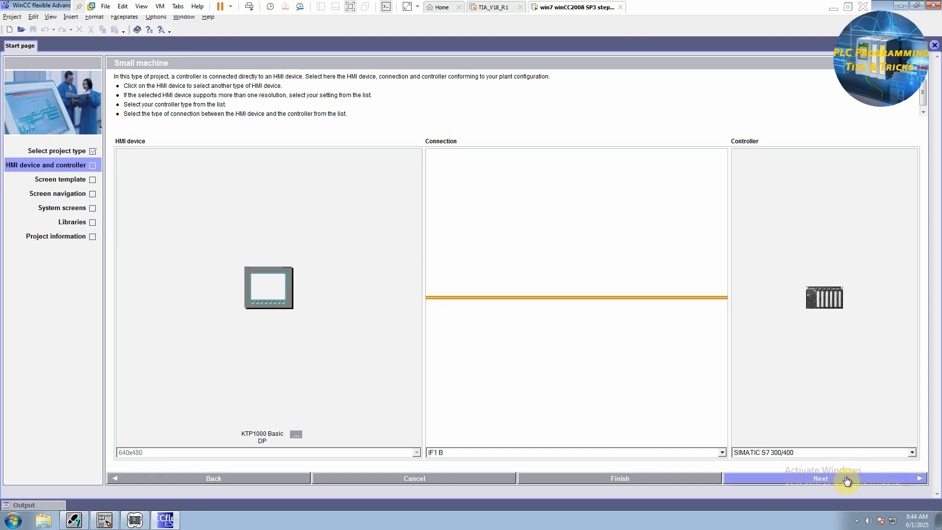
Step: Finish the wizard with the screen header unchecked, accepting the ActiveX prompt
left_click(820, 478)
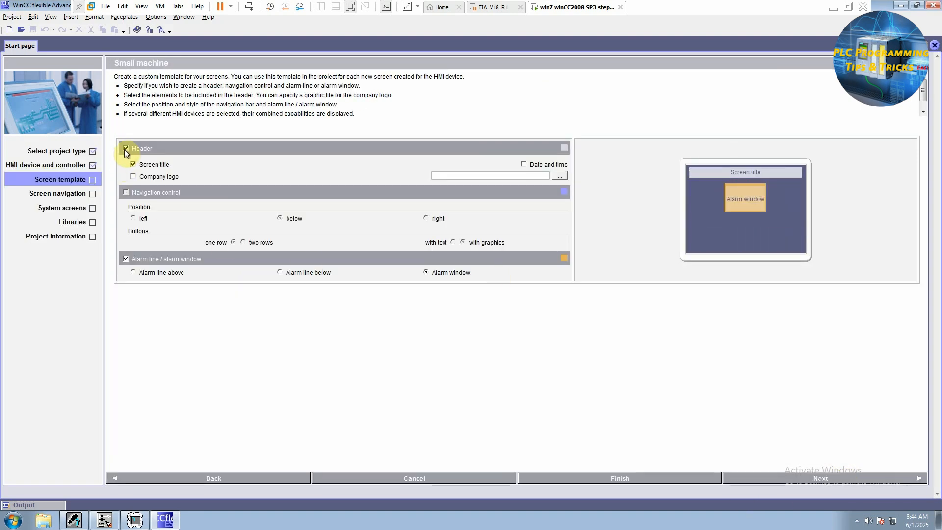
left_click(126, 148)
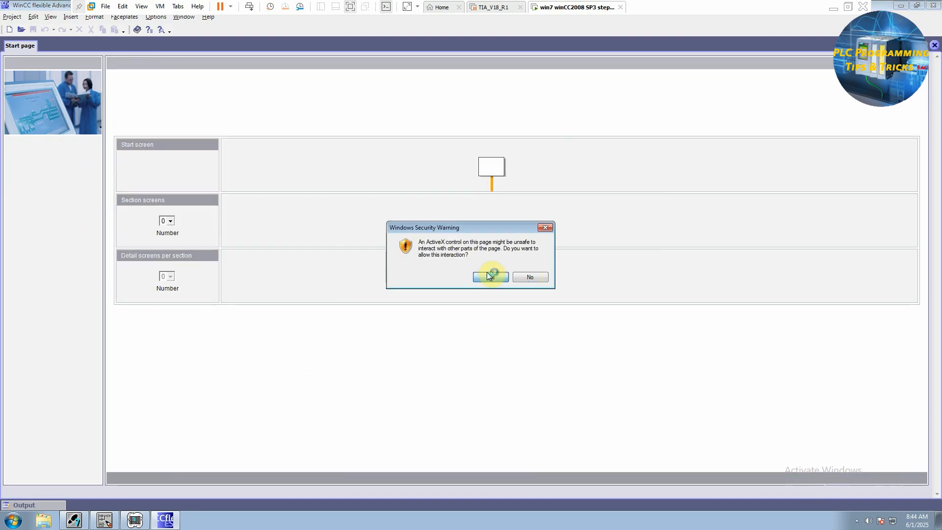
left_click(489, 277)
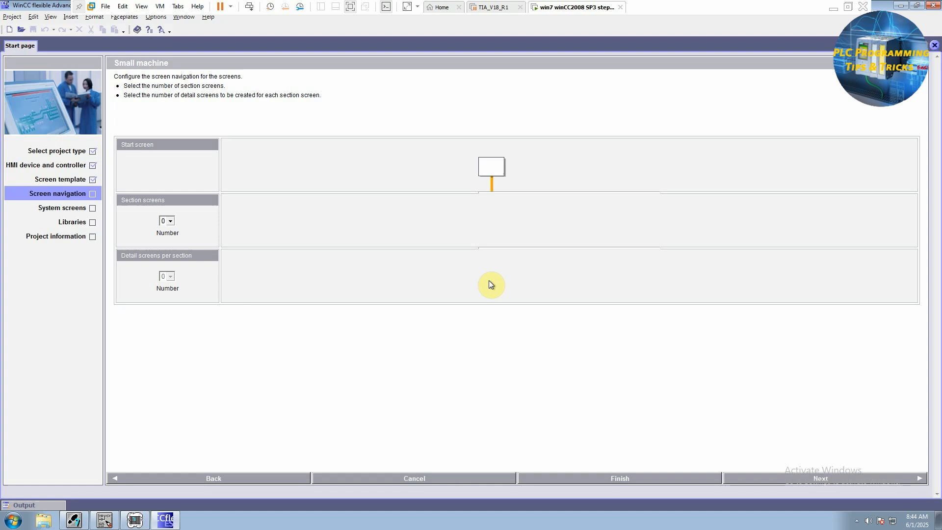
left_click(619, 478)
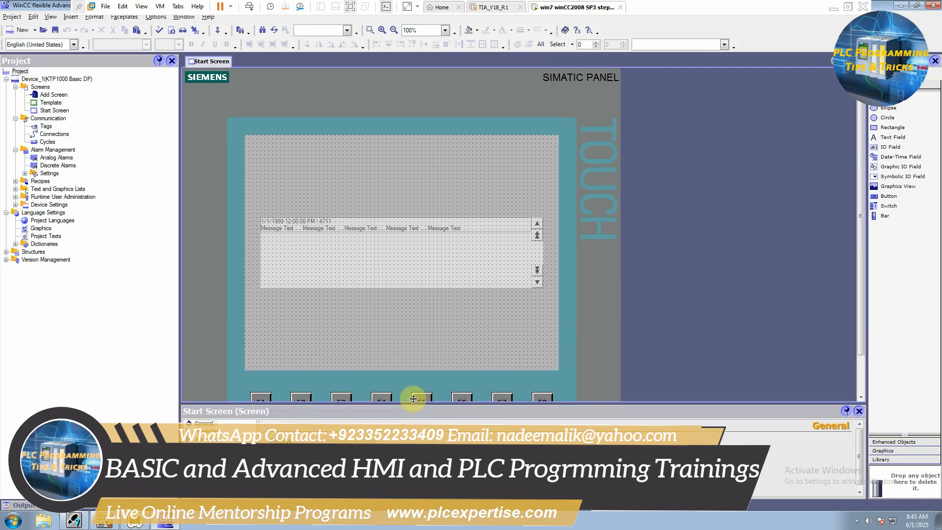
mouse_move(377, 222)
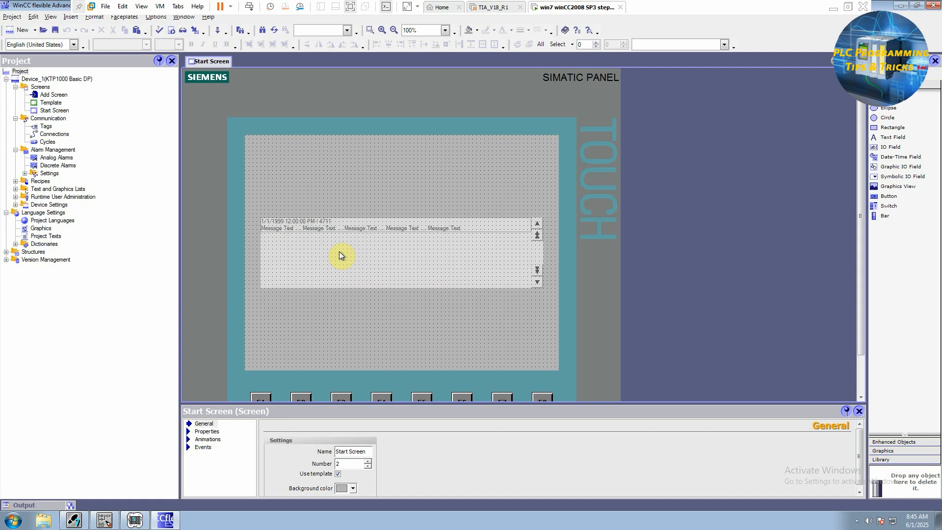
mouse_move(76, 138)
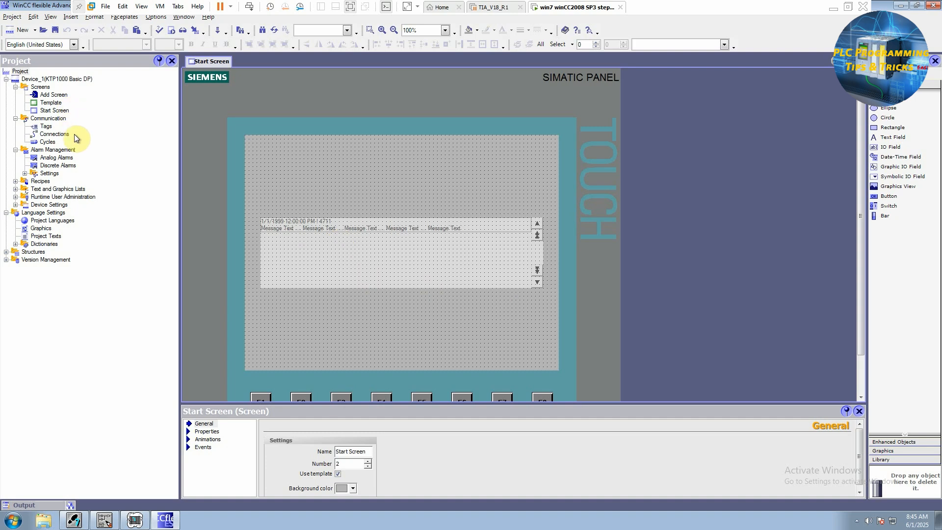
Step: Remove the alarm window from the Template and go back to the Start Screen
double_click(51, 102)
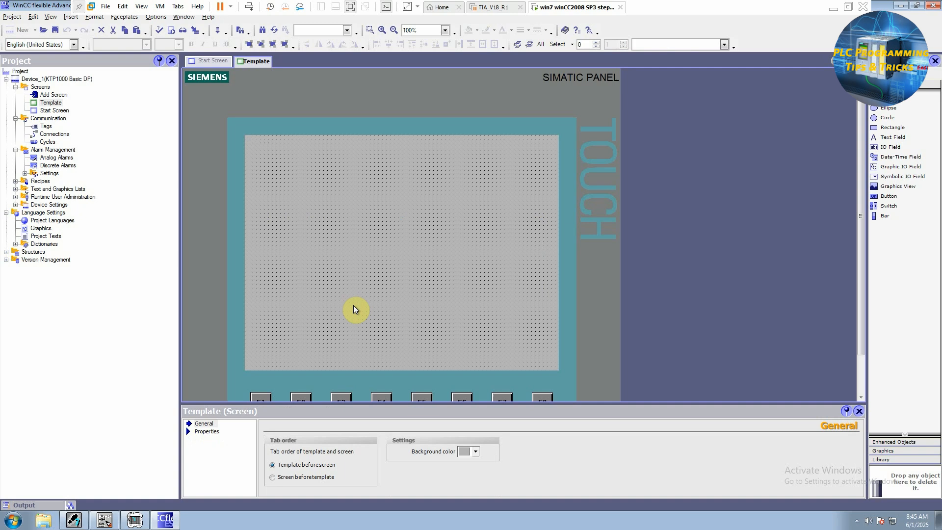
mouse_move(74, 117)
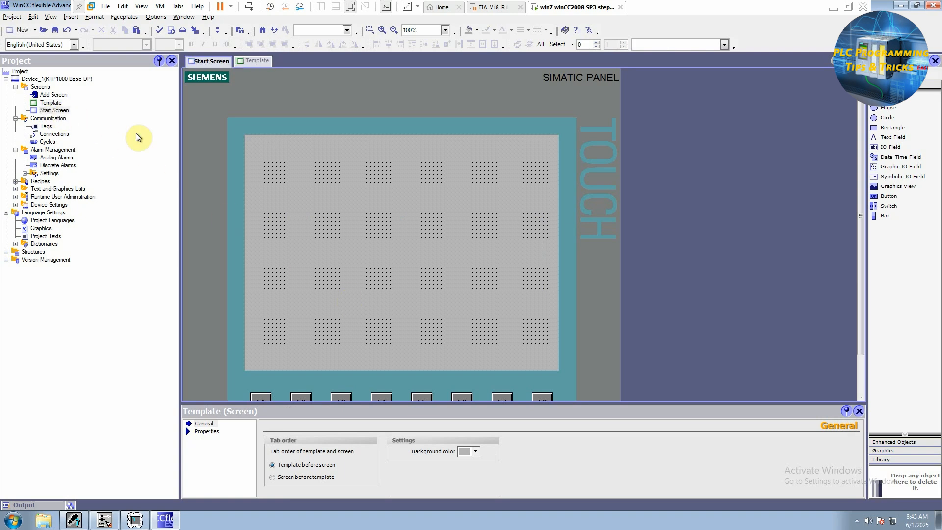
left_click(211, 60)
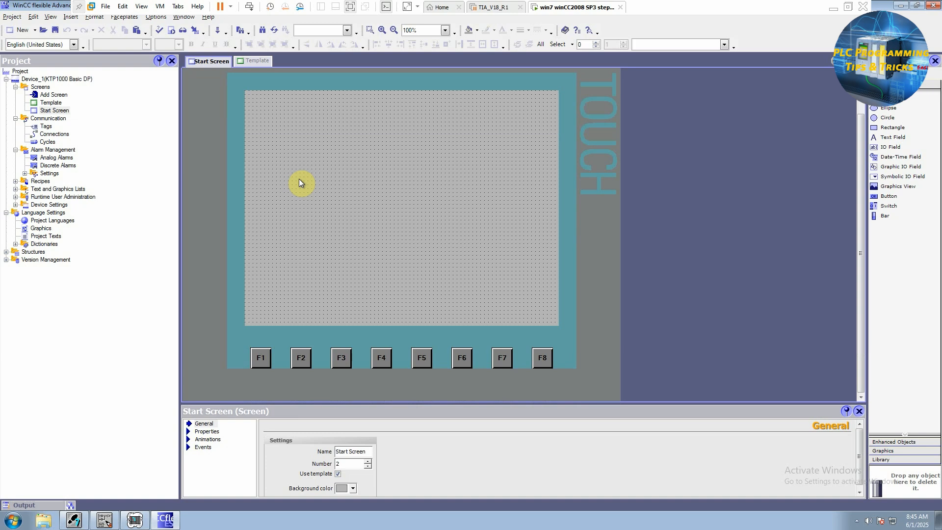
mouse_move(886, 206)
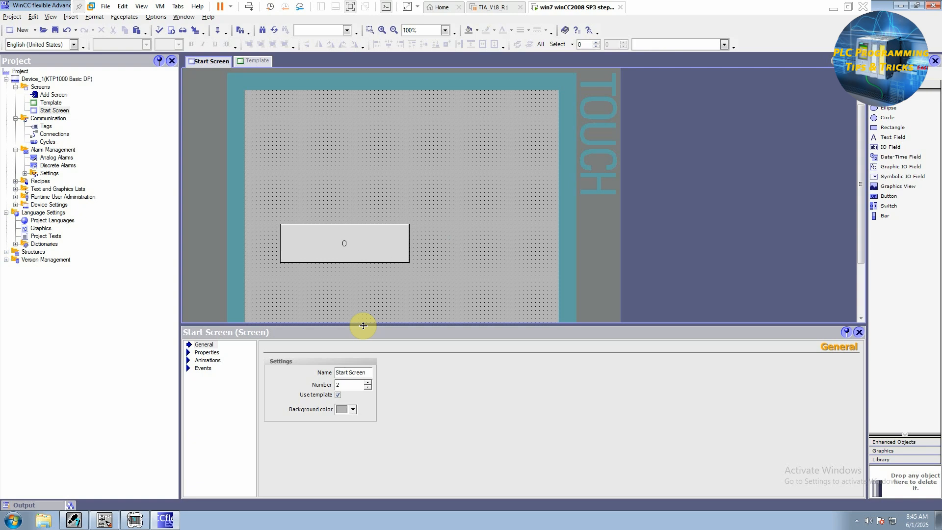
mouse_move(206, 360)
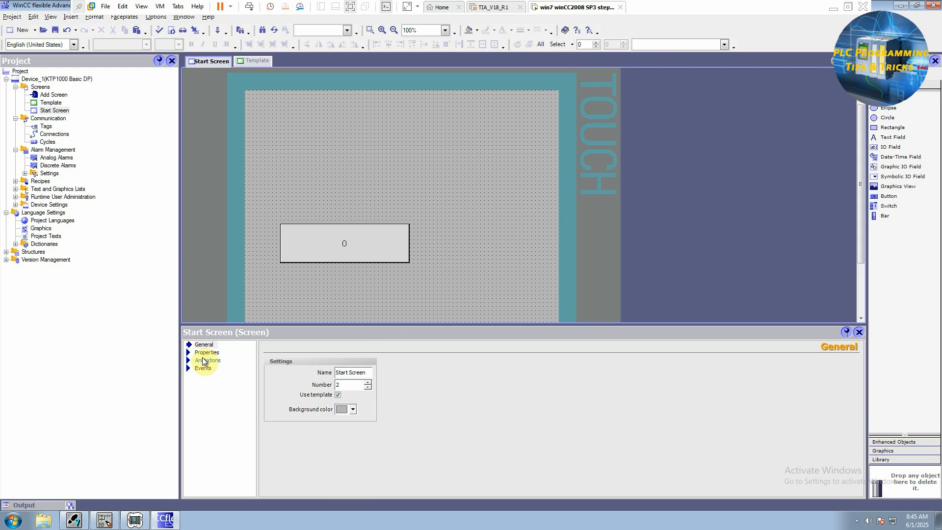
Step: Check the switch's animation properties and select Connections under Communication
left_click(353, 159)
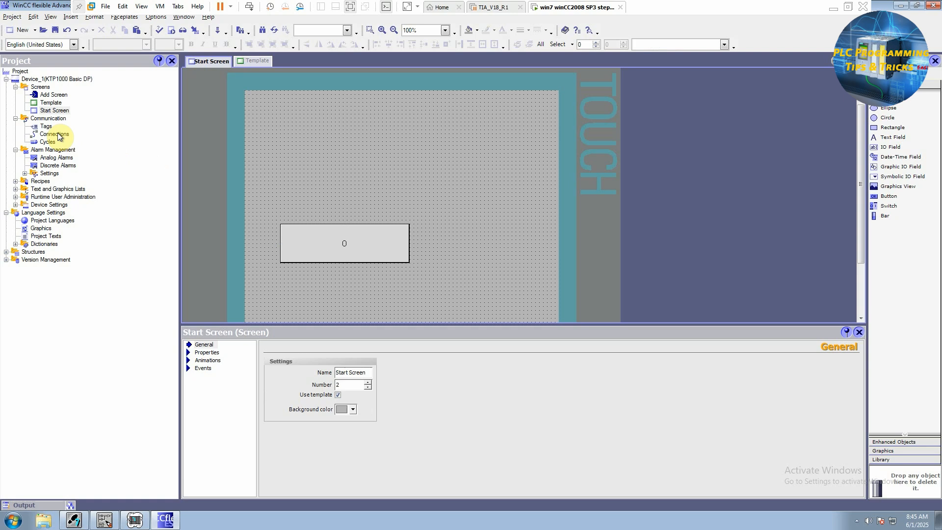
left_click(54, 133)
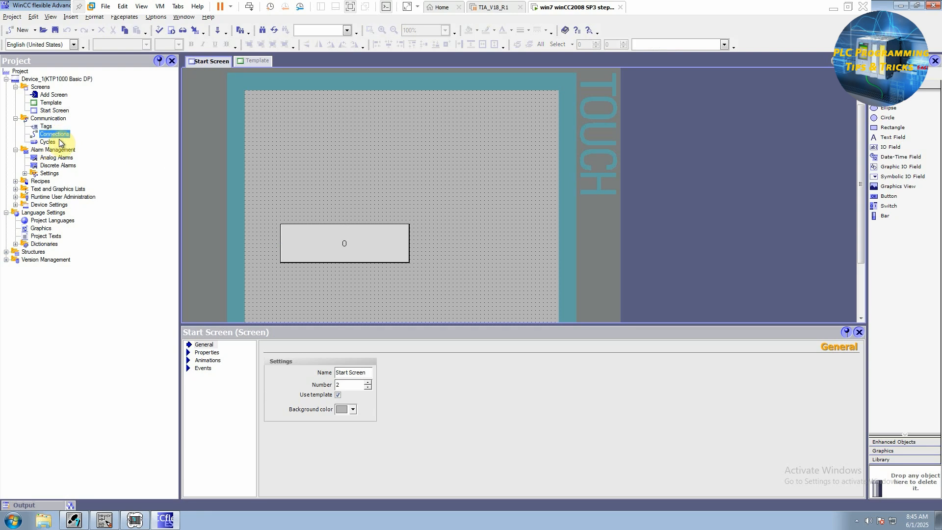
Step: Open the Connections editor and view Connection_1's MPI parameters, PLC address 2
left_click(48, 118)
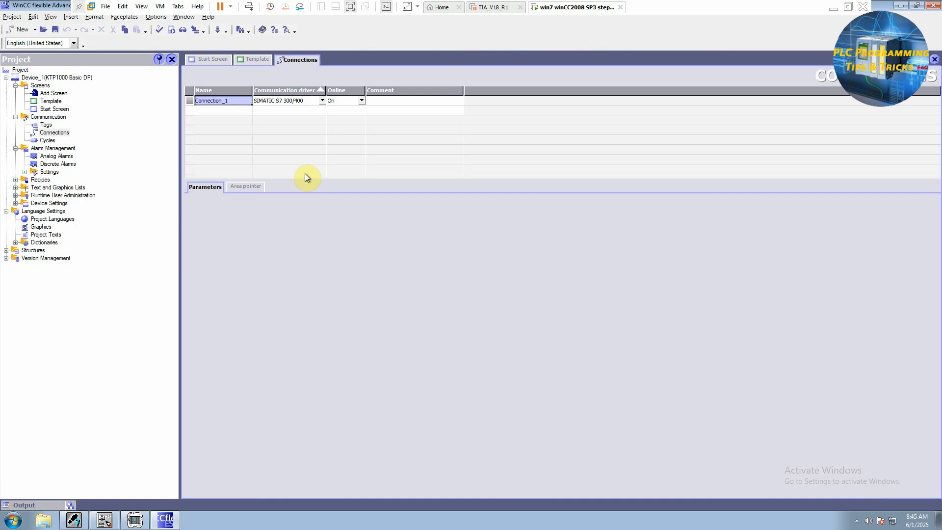
left_click(211, 101)
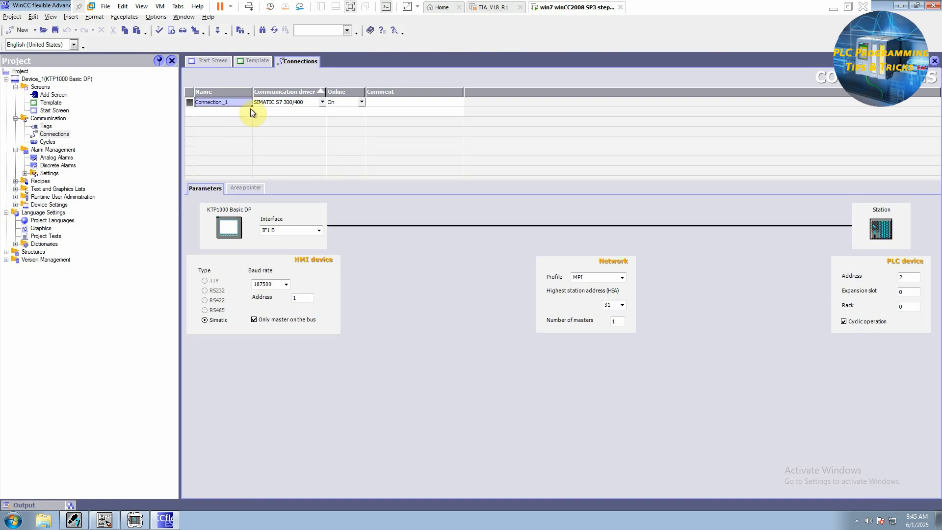
mouse_move(299, 107)
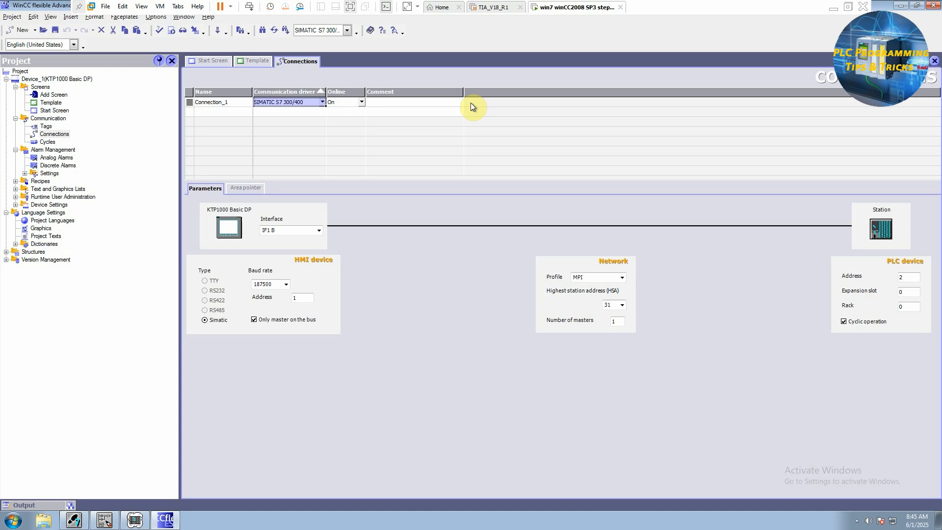
mouse_move(544, 261)
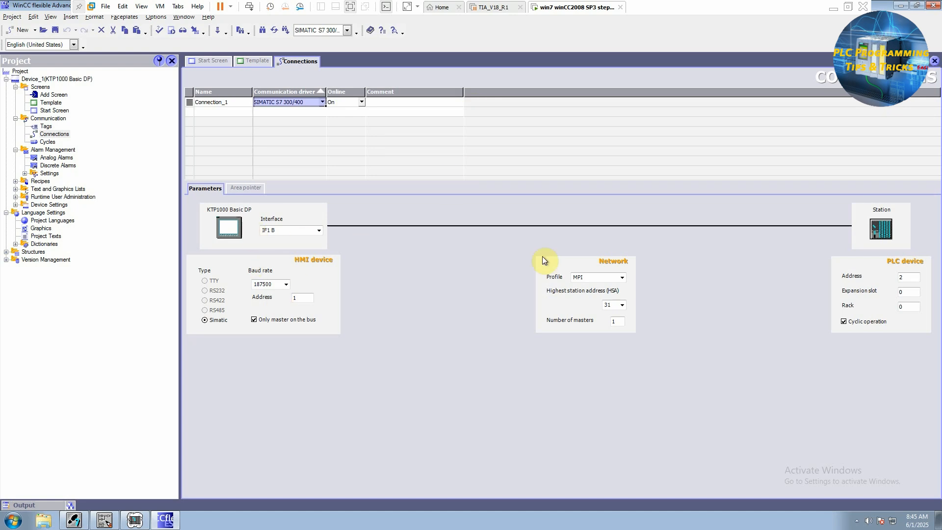
mouse_move(873, 260)
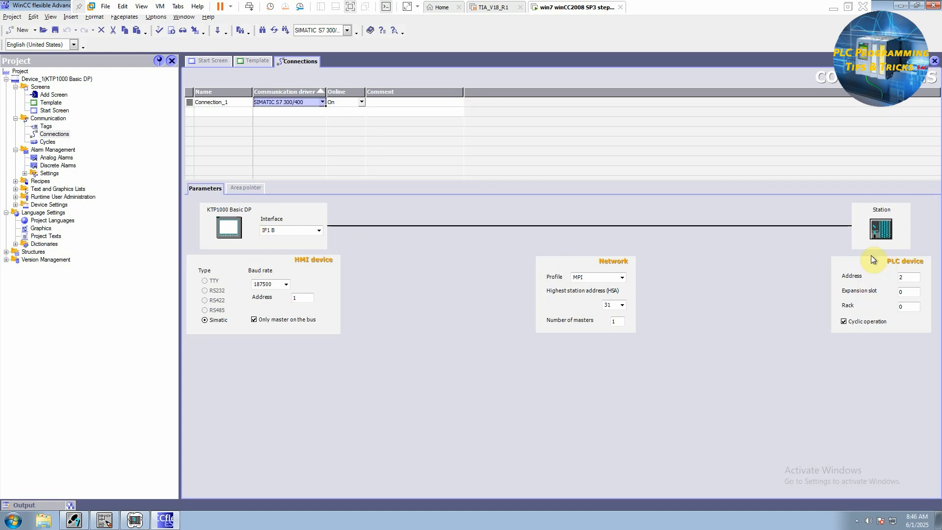
mouse_move(817, 278)
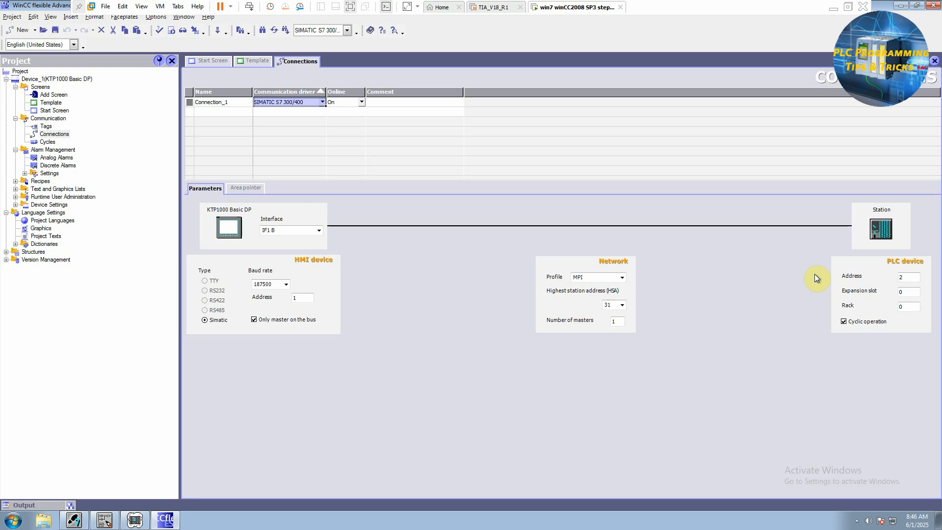
mouse_move(498, 277)
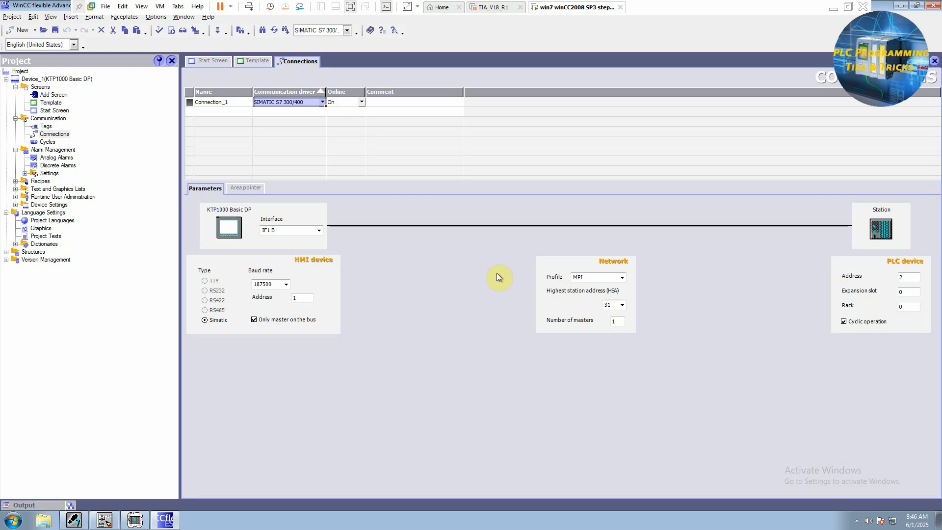
mouse_move(104, 161)
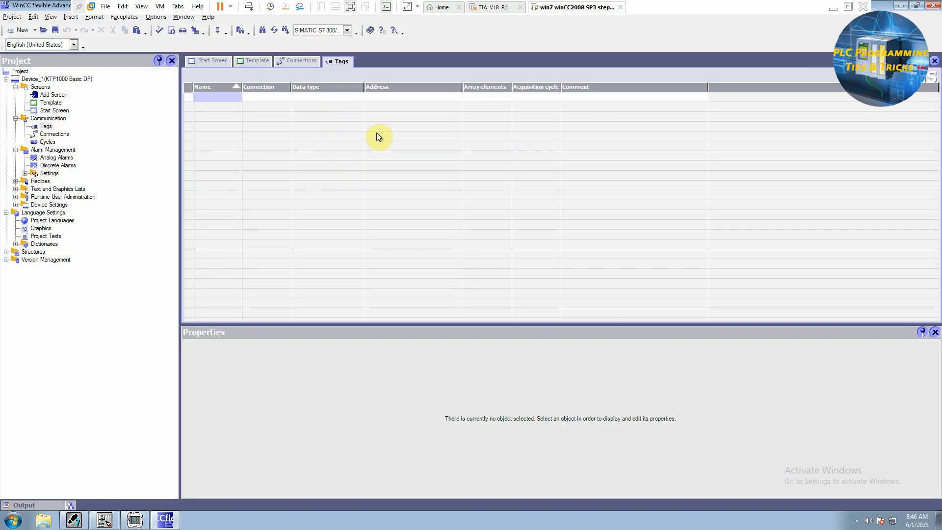
mouse_move(374, 151)
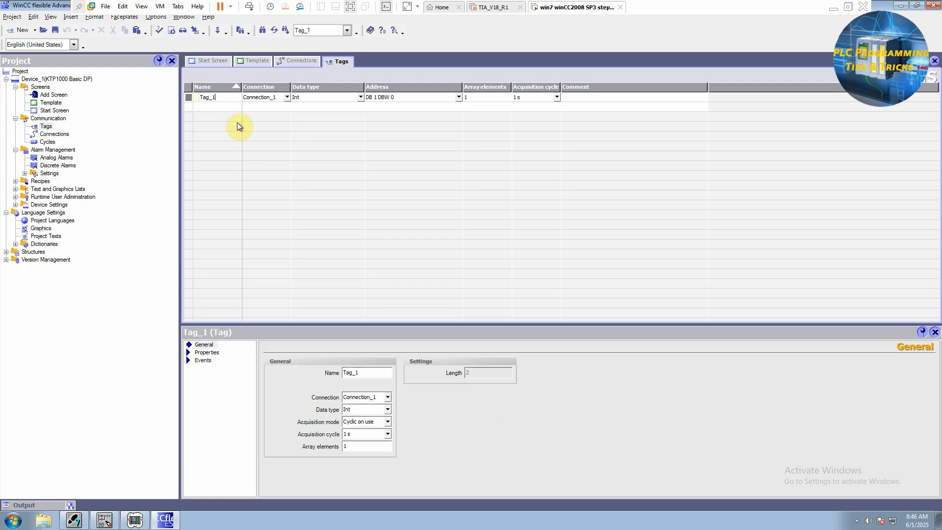
mouse_move(374, 115)
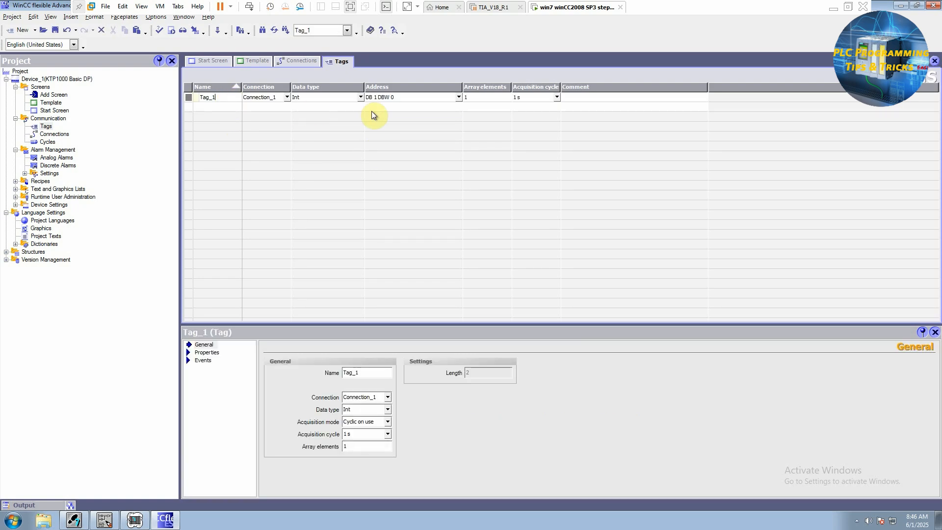
Step: Rename Tag_1 to PB with data type Bool and address M 10.0
double_click(207, 97)
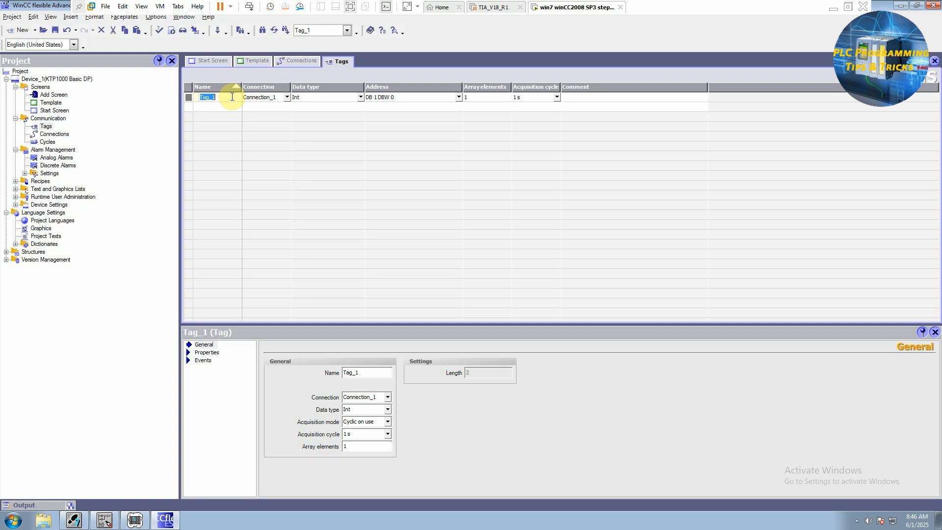
type("PB")
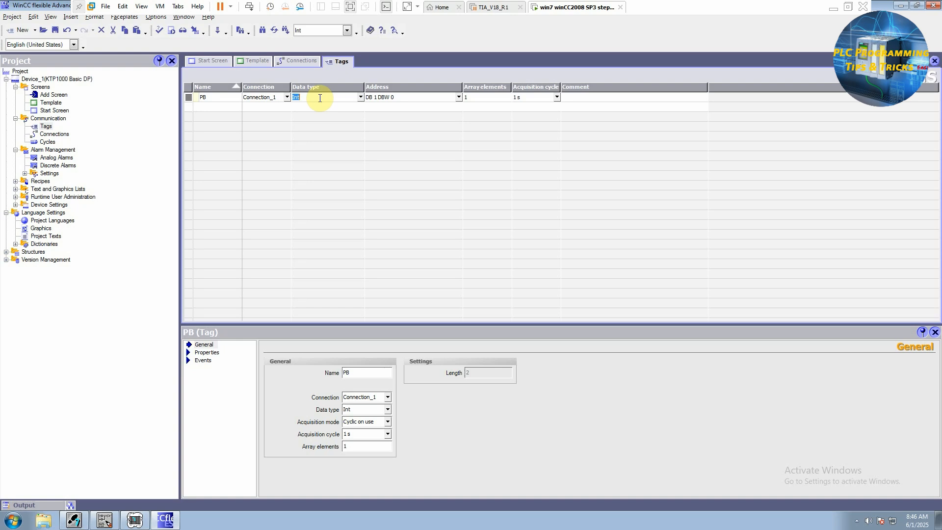
type("BOOL")
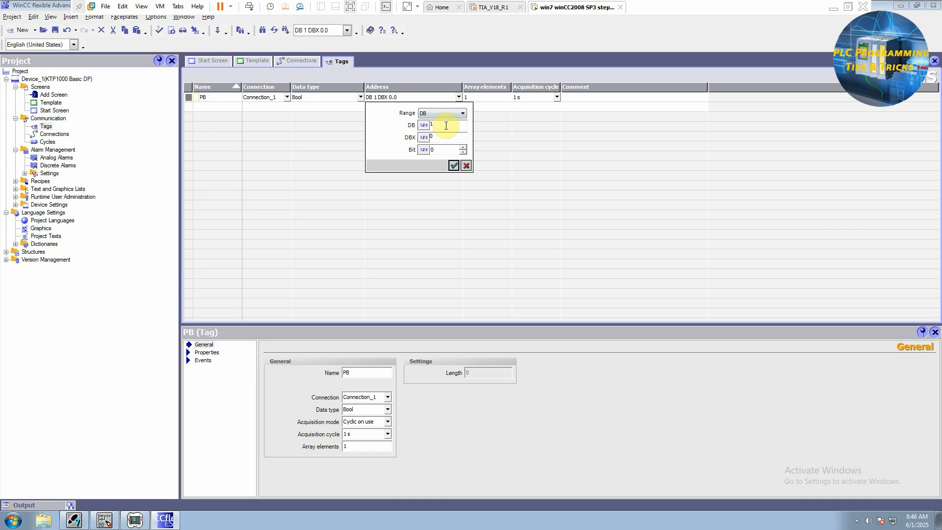
left_click(461, 112)
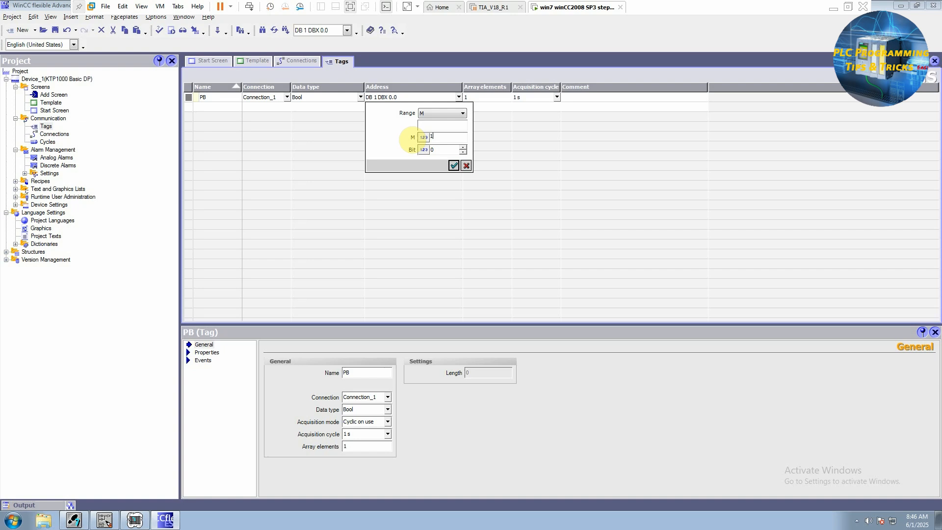
type("0")
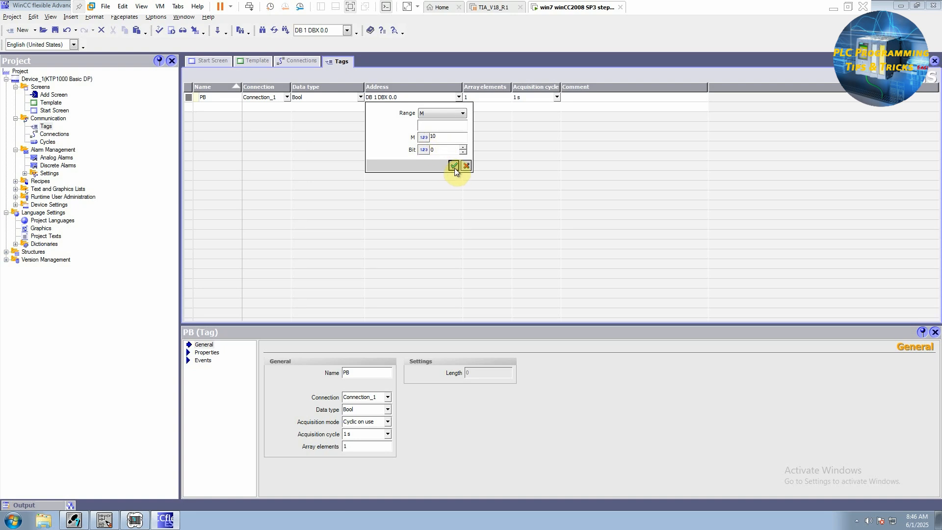
left_click(453, 165)
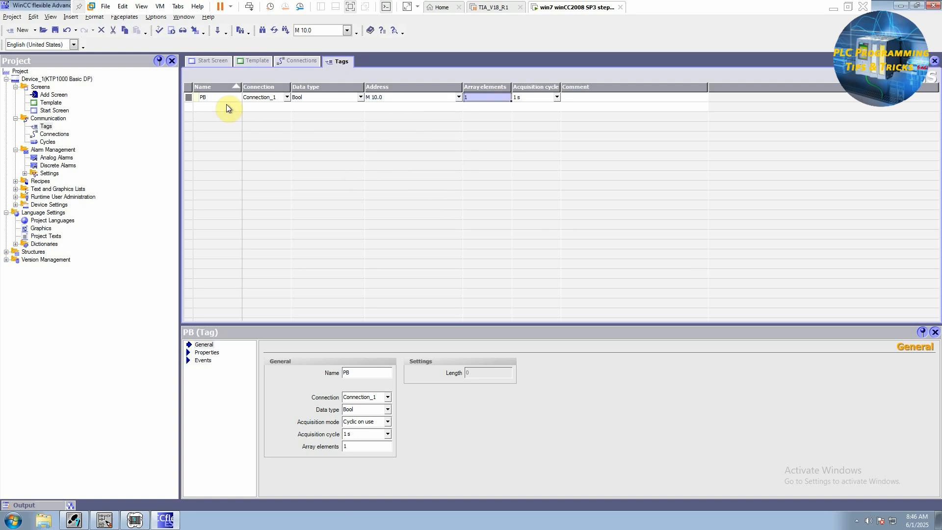
mouse_move(224, 102)
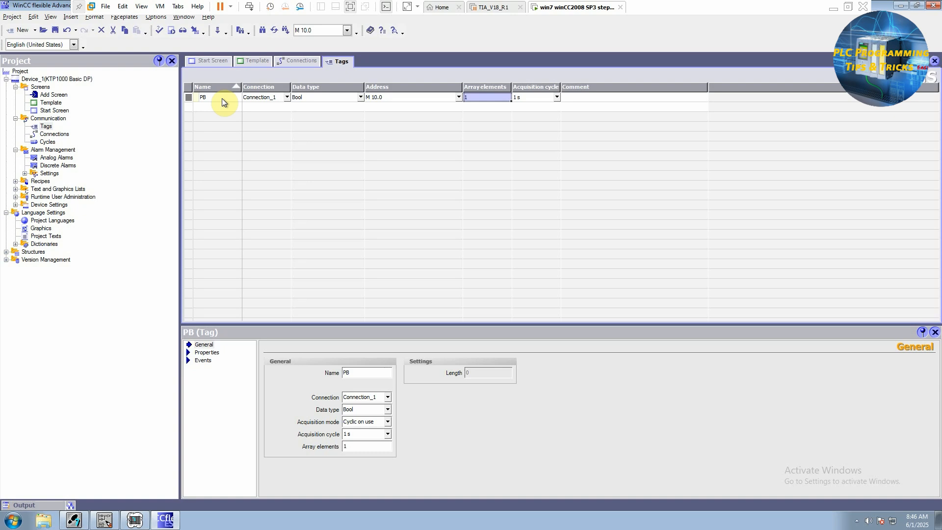
mouse_move(385, 104)
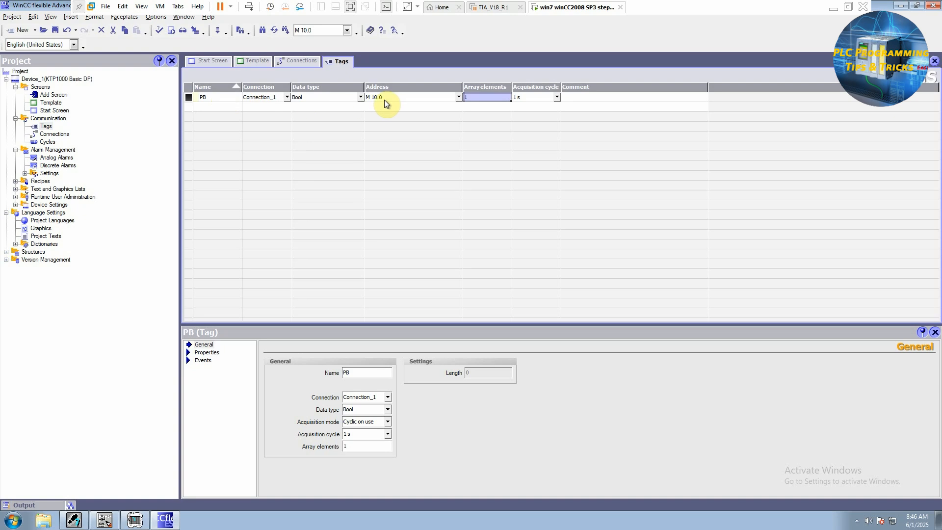
mouse_move(231, 112)
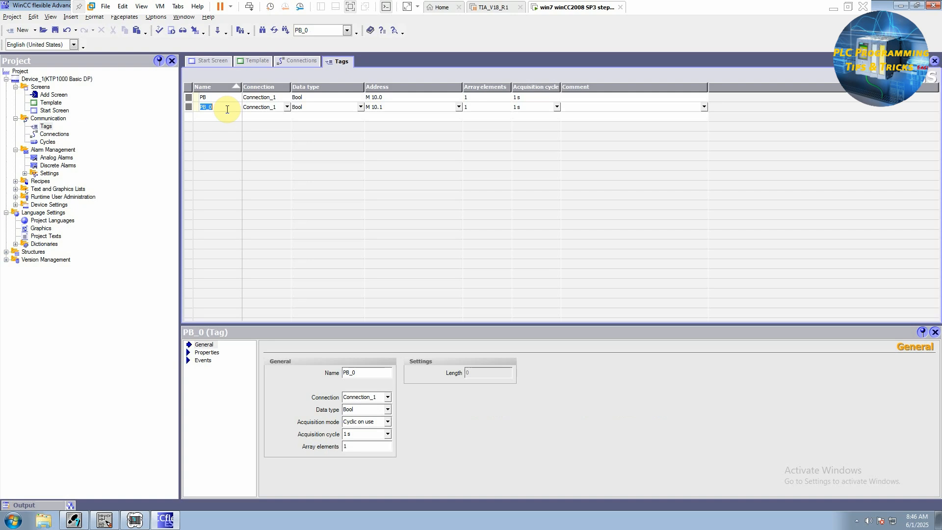
Step: Add a Bool tag LED at M 10.1, then switch to the Start Screen
type("L")
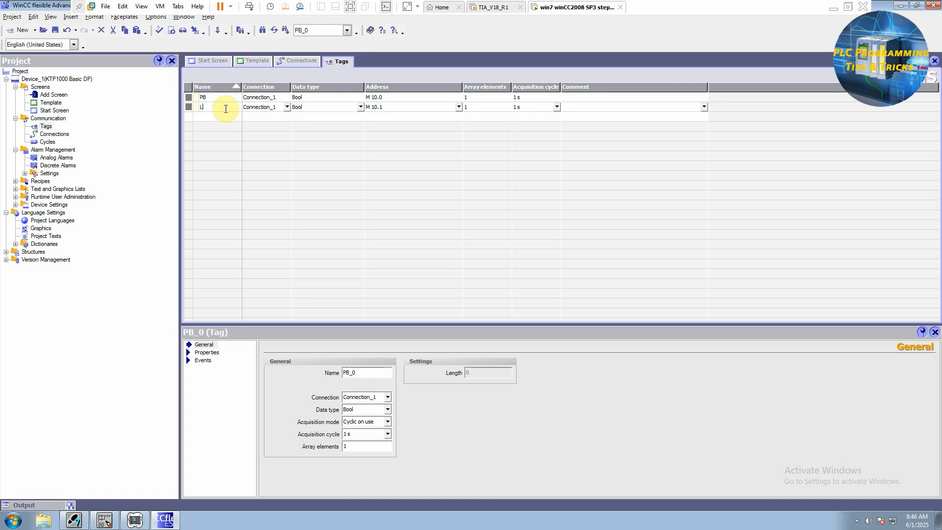
type("LED")
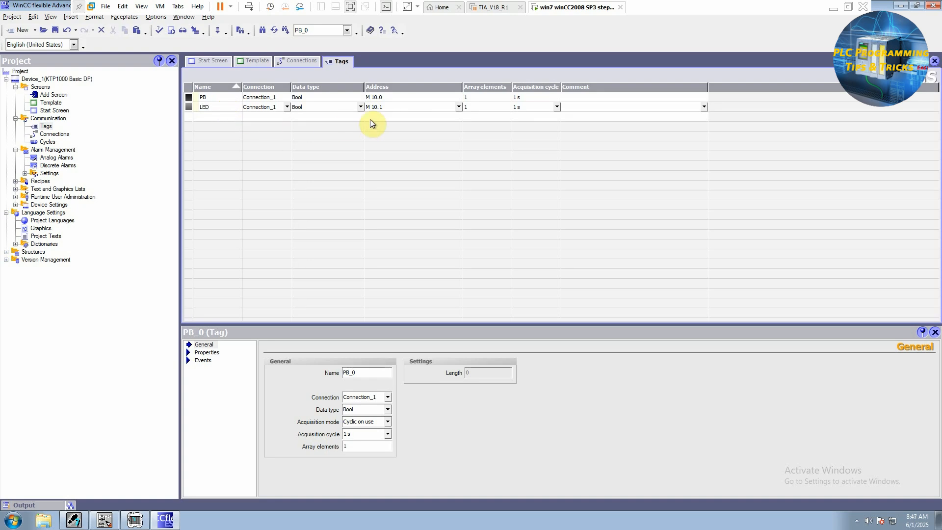
left_click(413, 107)
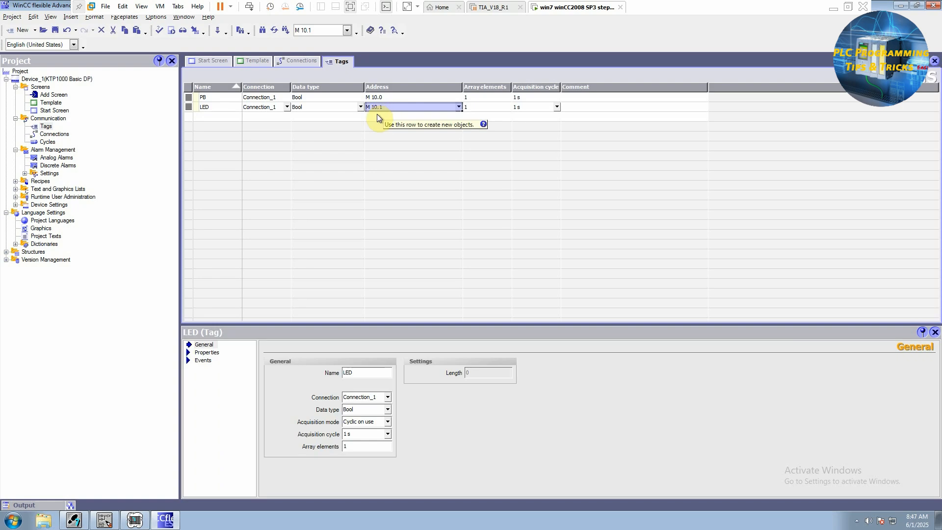
mouse_move(382, 117)
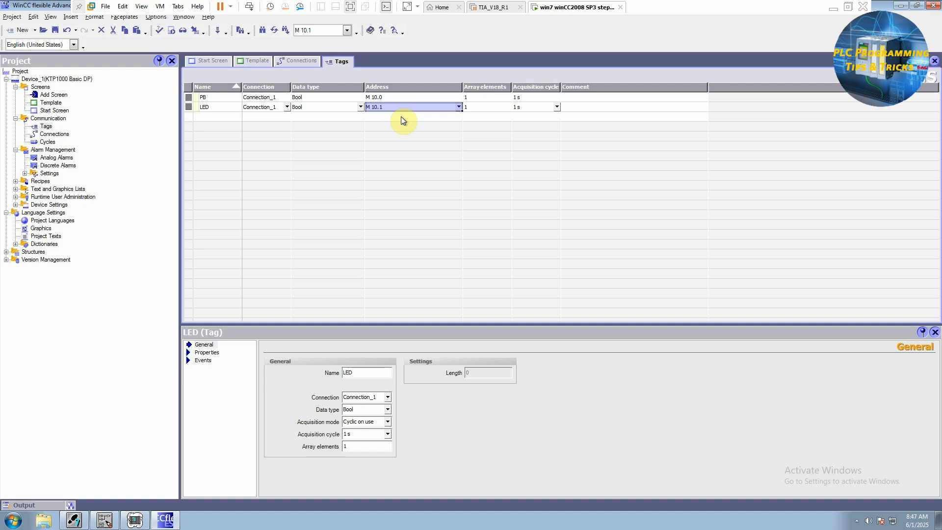
mouse_move(227, 98)
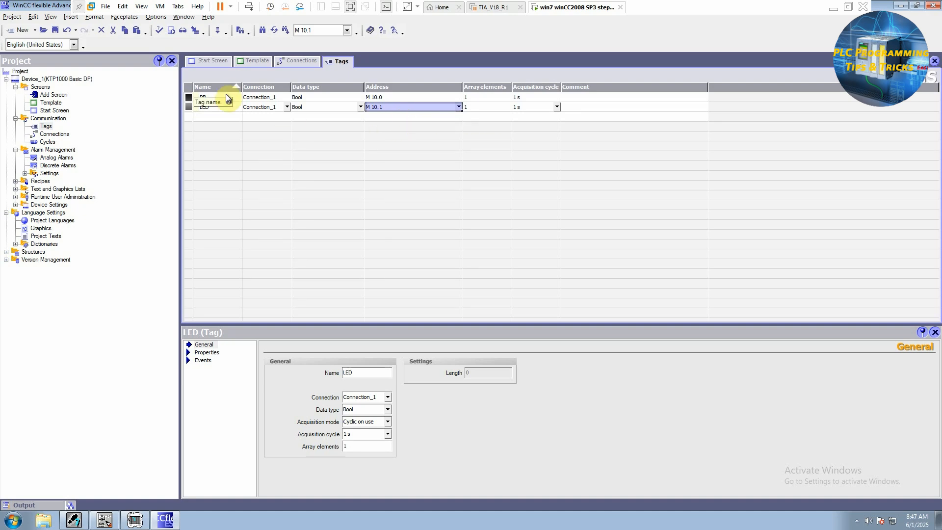
mouse_move(206, 112)
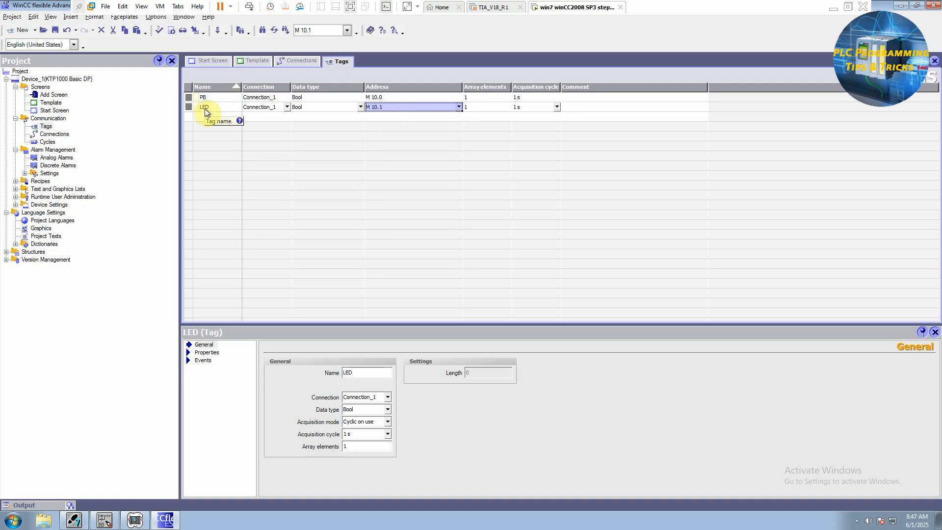
left_click(211, 61)
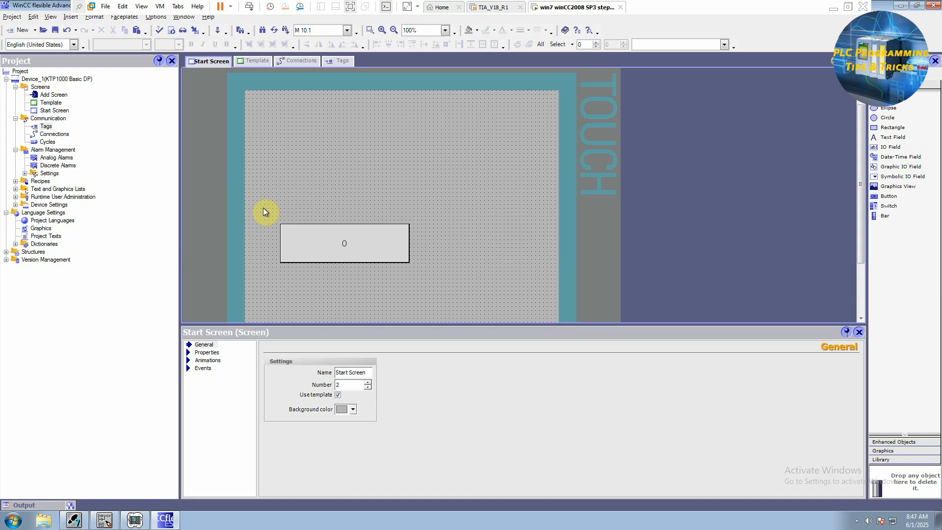
Step: Set the switch's Switch on event to run SetBit with tag PB
left_click(344, 243)
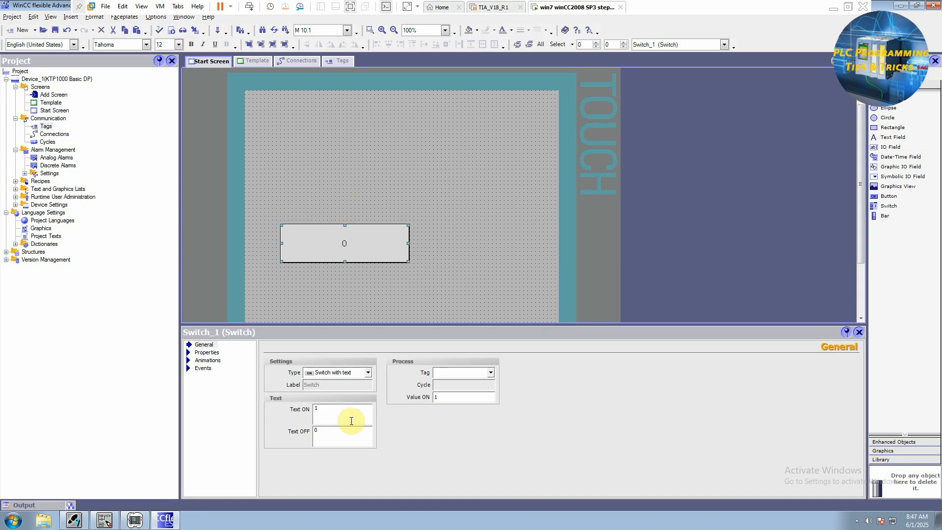
left_click(204, 367)
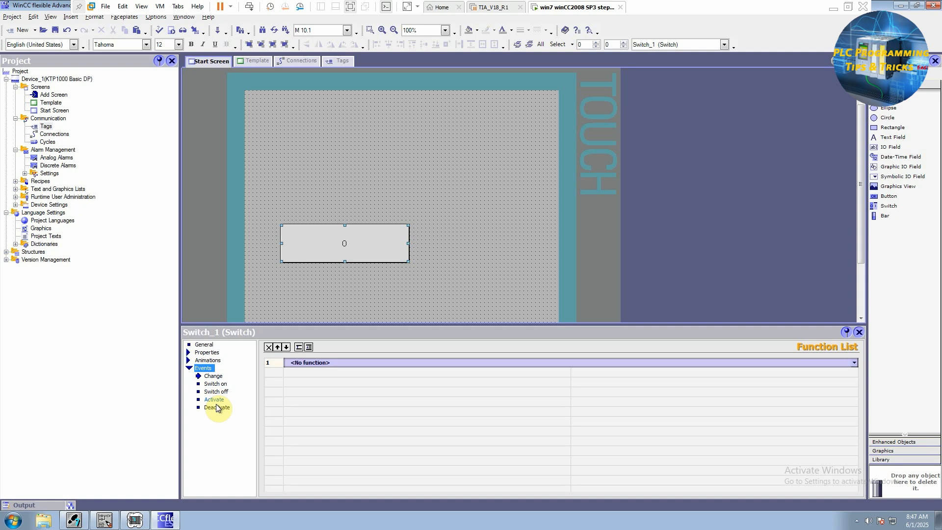
left_click(212, 375)
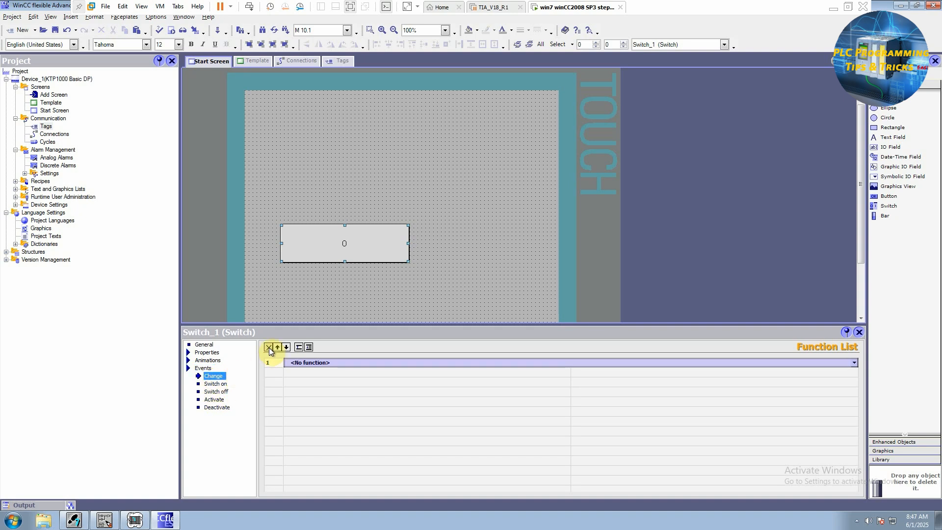
left_click(215, 384)
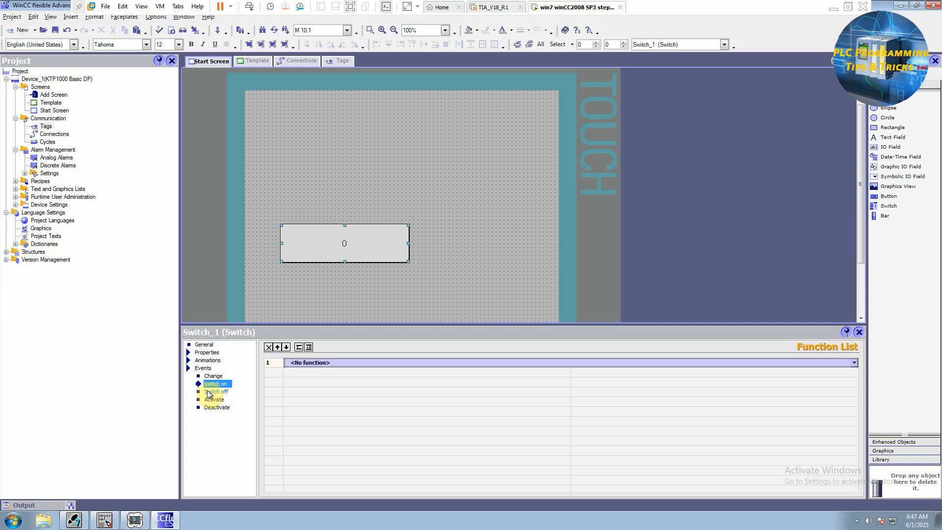
mouse_move(838, 371)
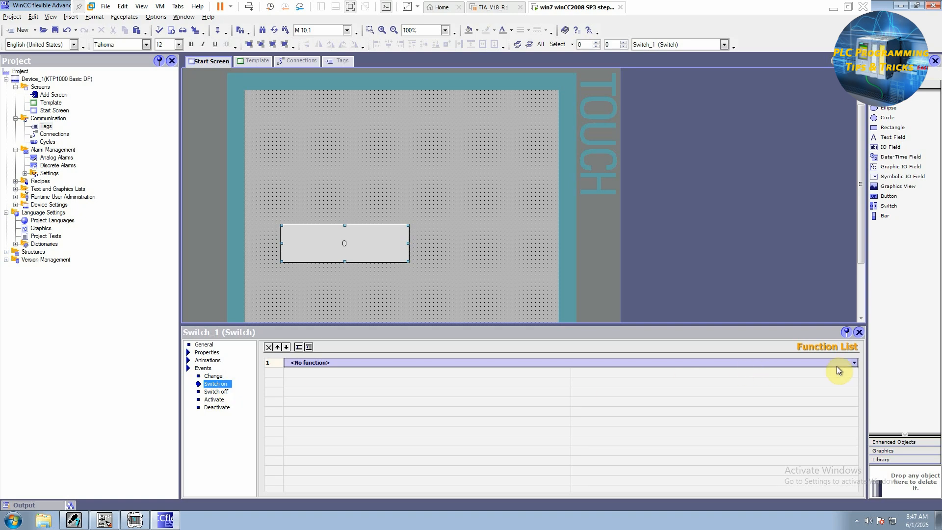
left_click(852, 362)
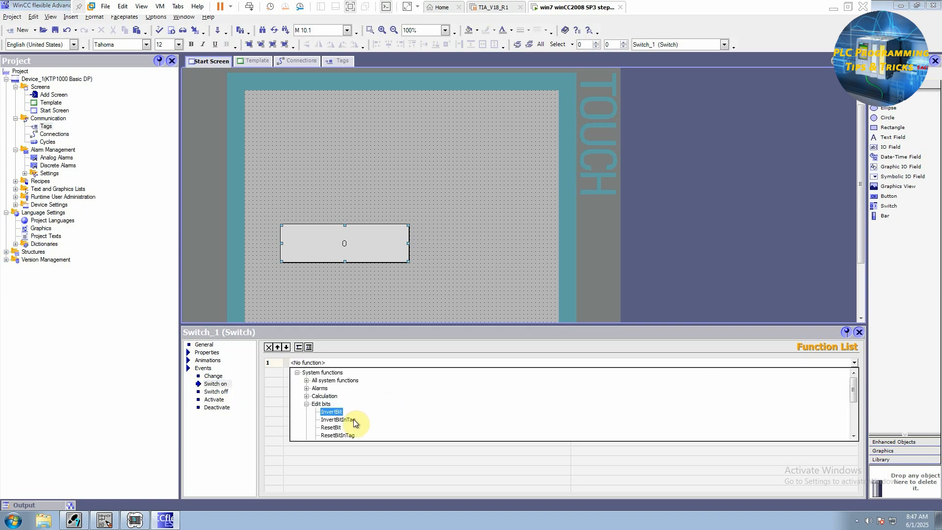
scroll("down", 3)
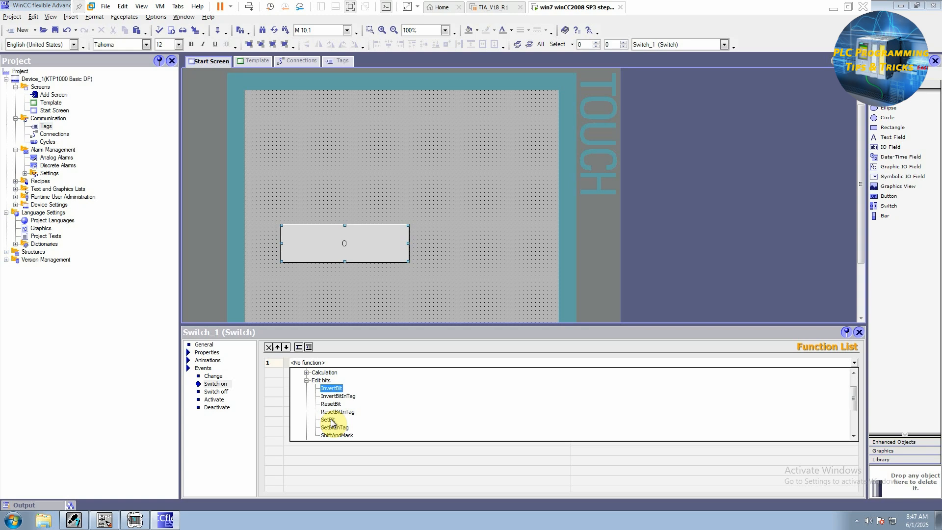
left_click(330, 420)
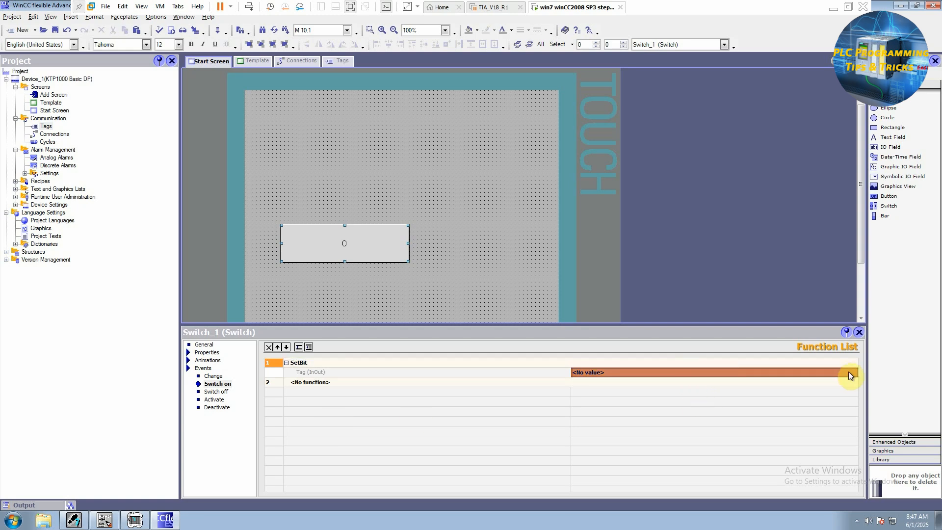
left_click(849, 372)
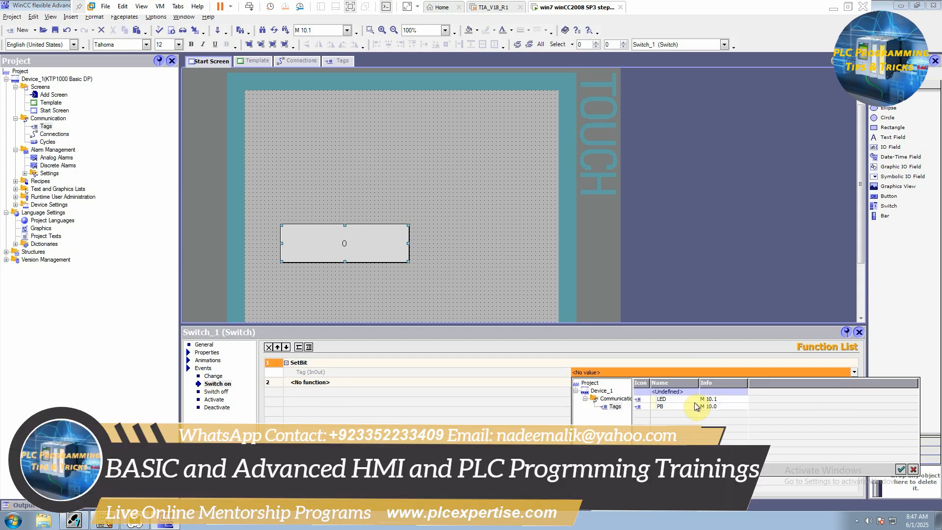
left_click(661, 407)
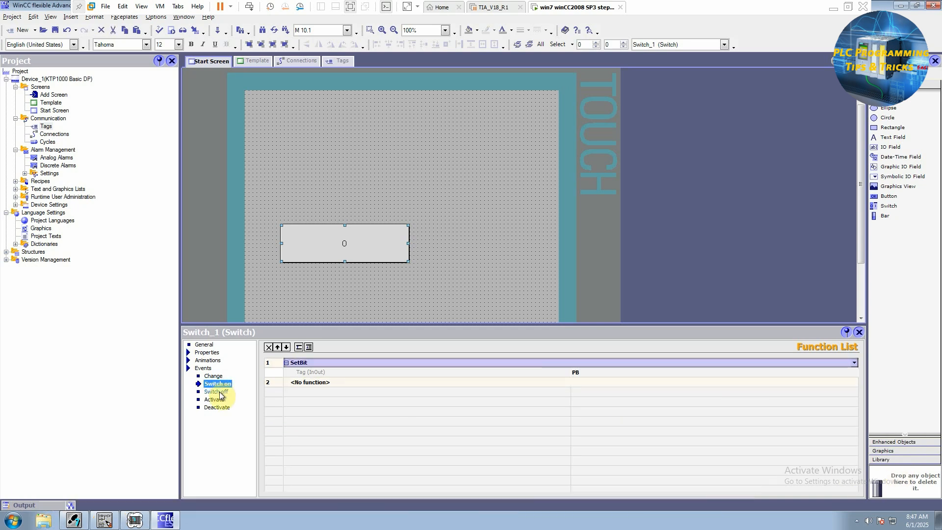
Step: Give Switch off a ResetBit on PB, then recheck both switch events
left_click(216, 391)
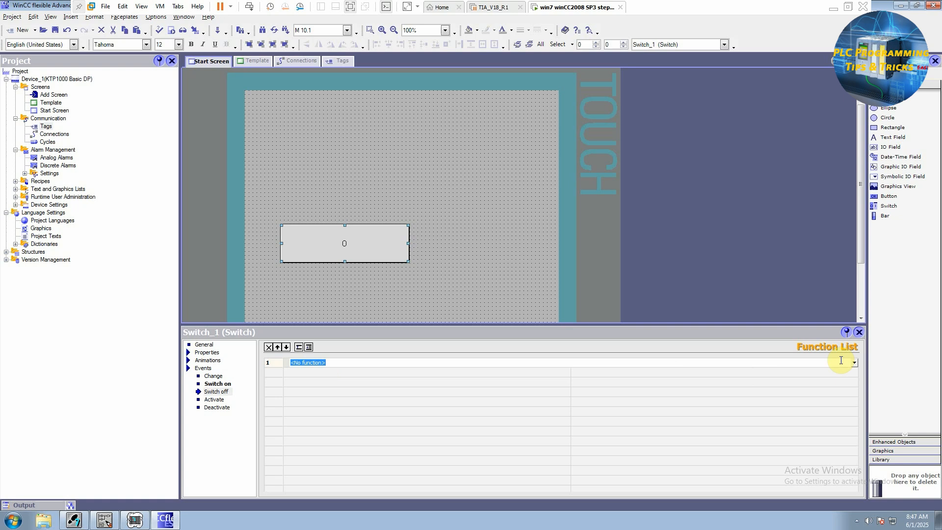
left_click(854, 361)
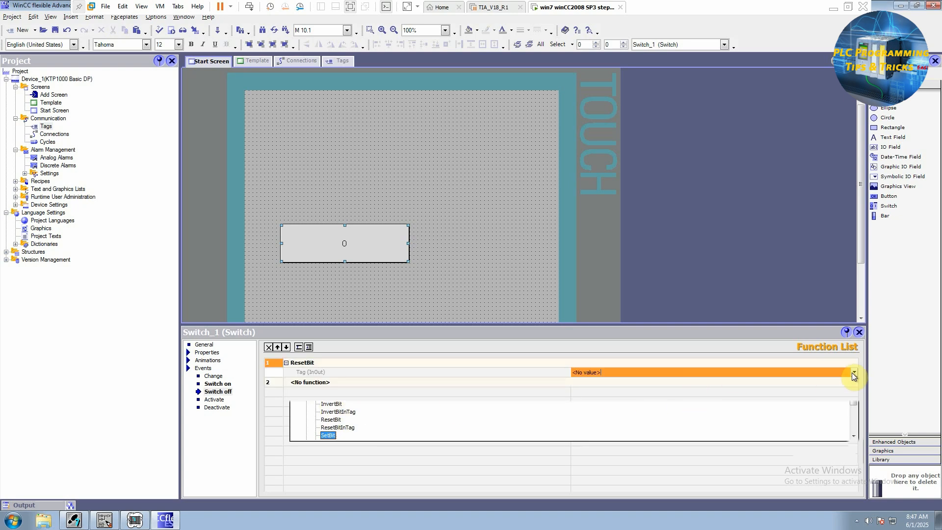
left_click(852, 372)
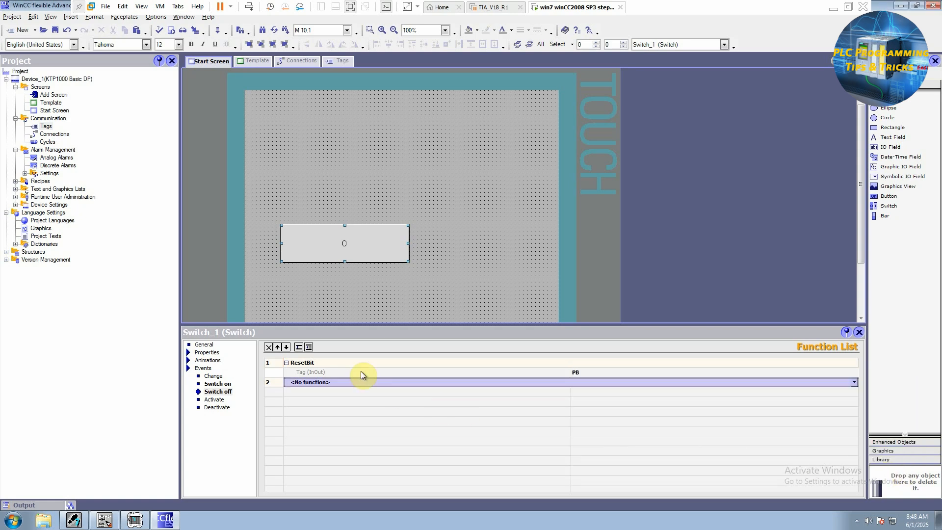
mouse_move(302, 256)
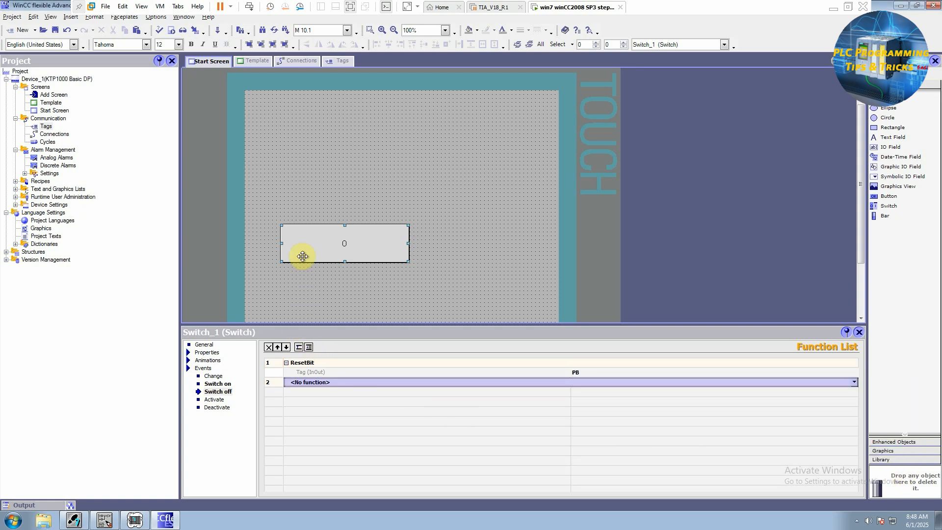
left_click(218, 384)
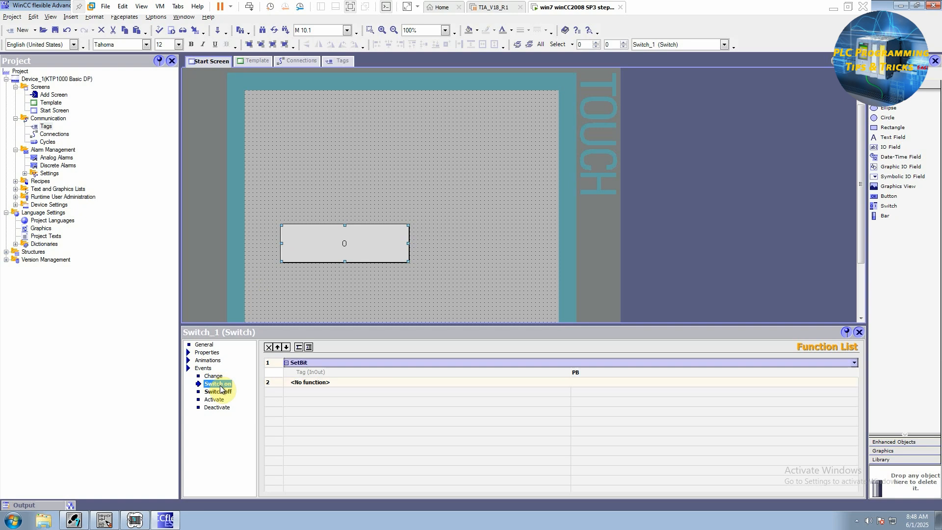
mouse_move(243, 397)
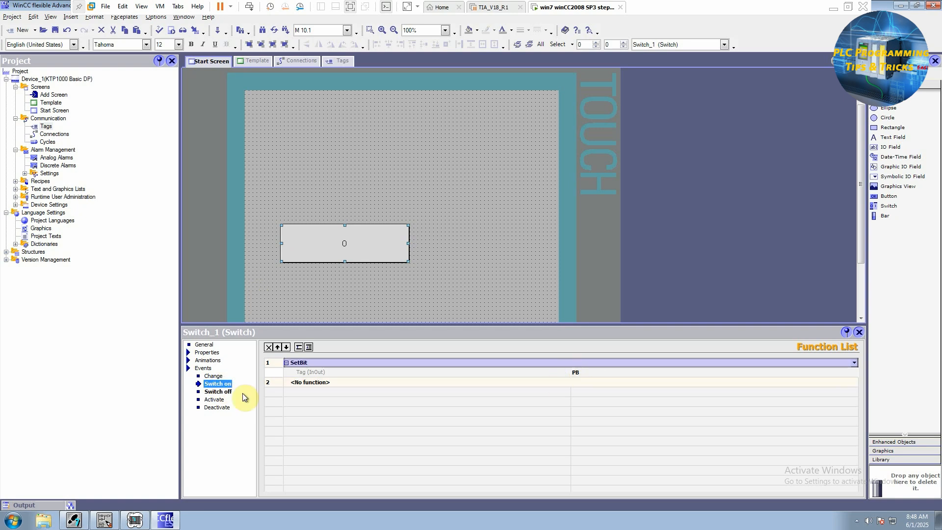
left_click(218, 391)
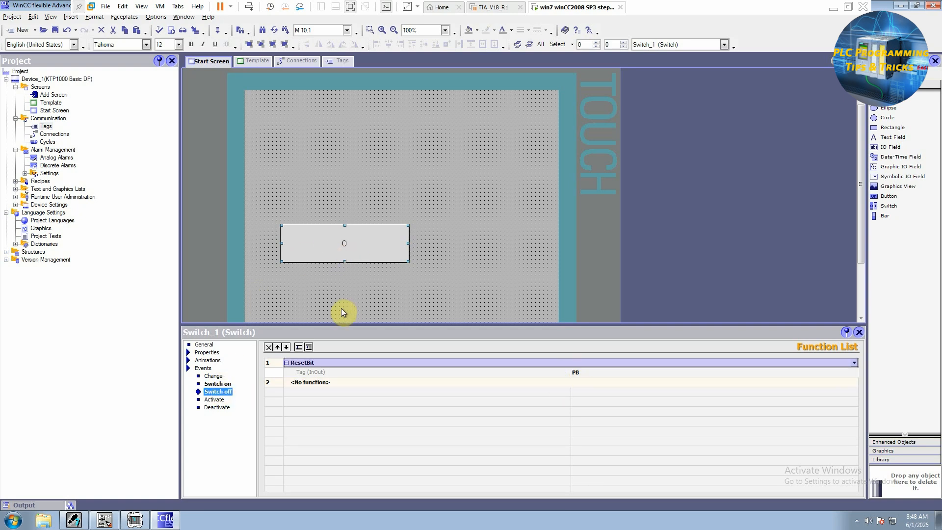
mouse_move(567, 379)
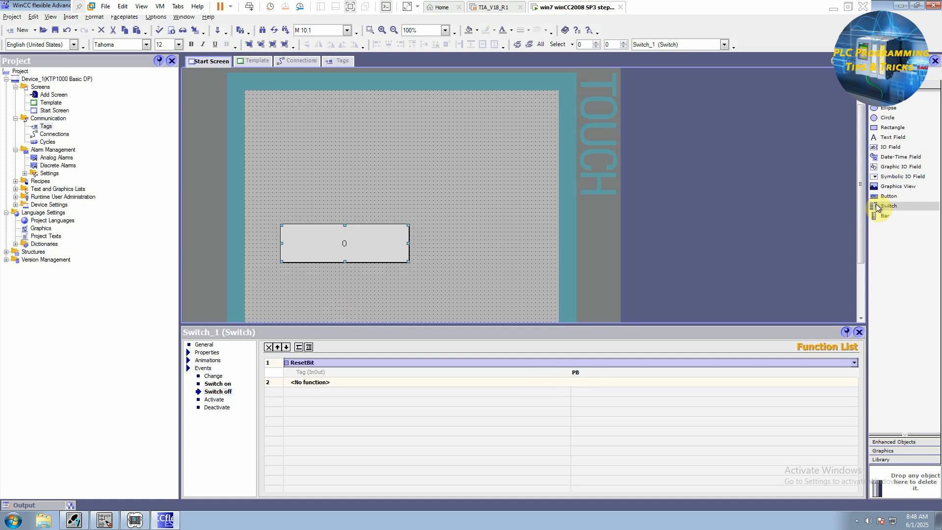
Step: Draw a circle on the start screen and give it an Appearance animation on tag LED
left_click(891, 118)
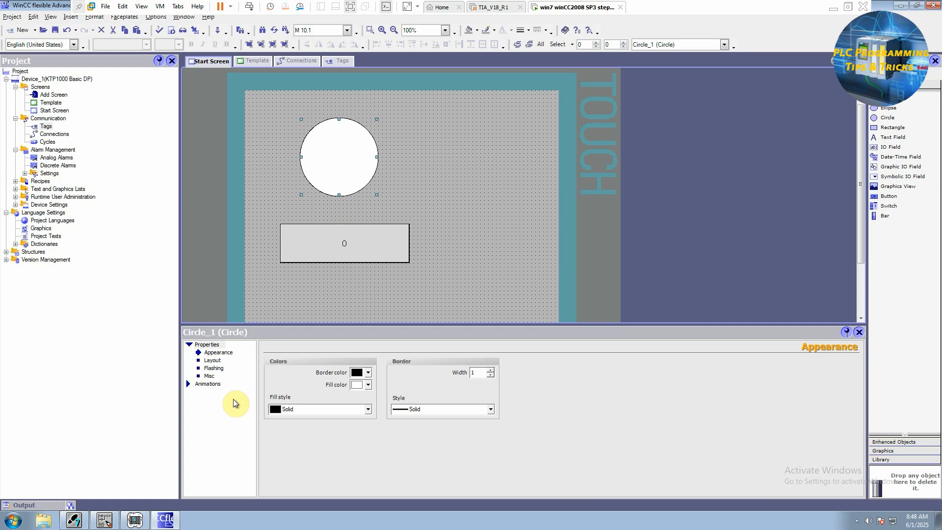
left_click(207, 384)
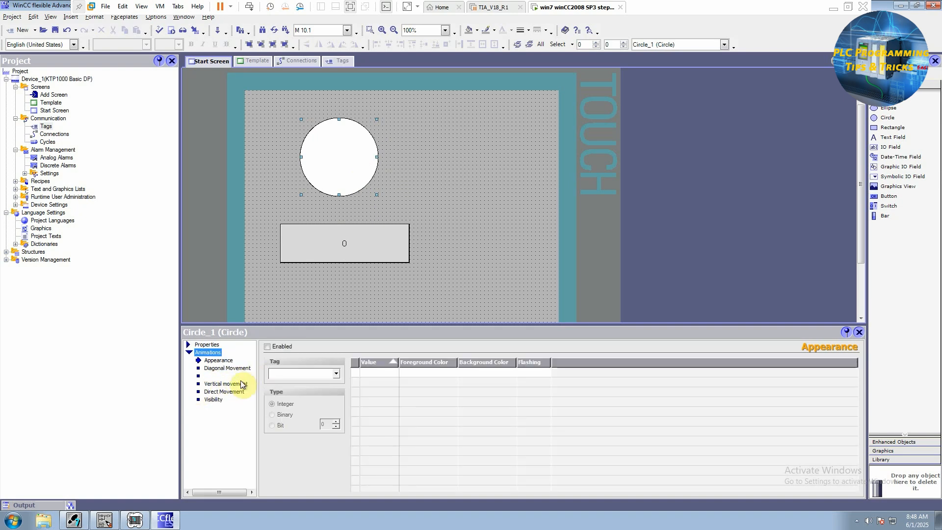
left_click(218, 360)
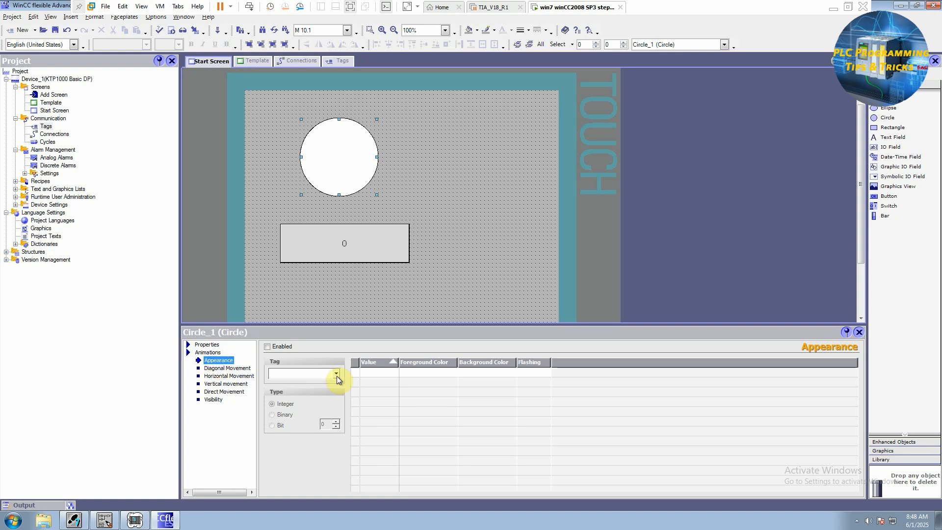
left_click(336, 374)
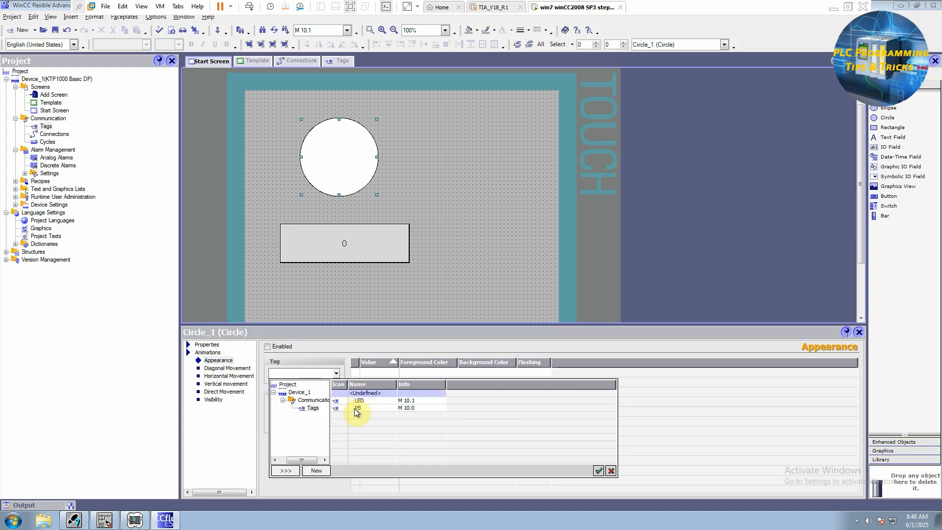
left_click(361, 400)
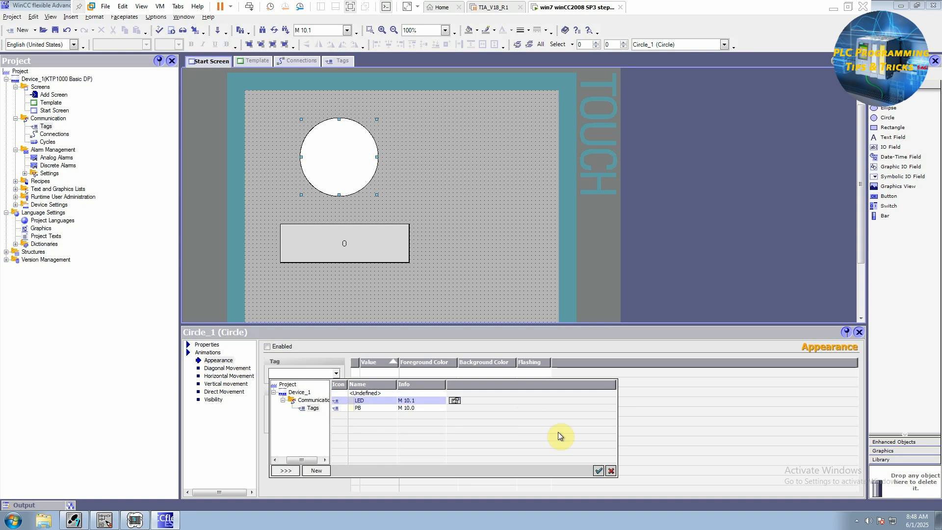
left_click(364, 400)
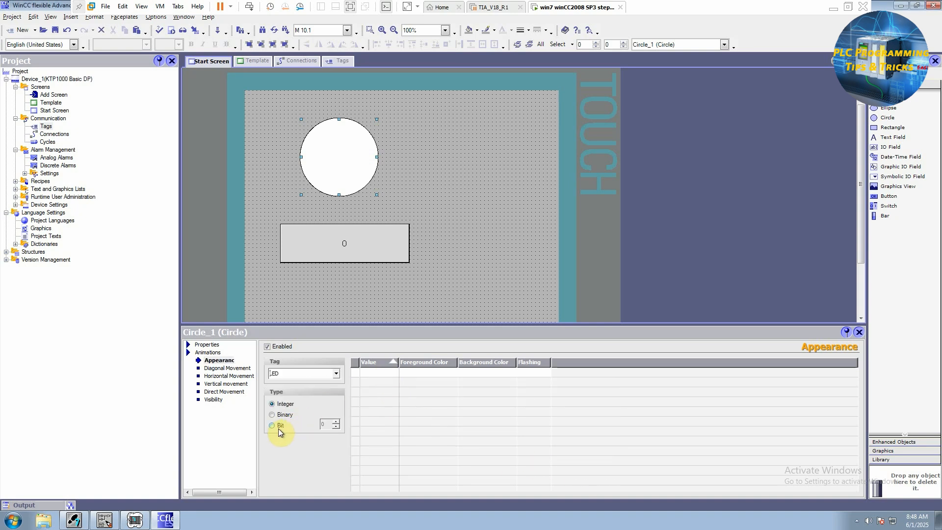
Step: Set the animation type to Bit, with dark green for 0 and bright green for 1
left_click(273, 425)
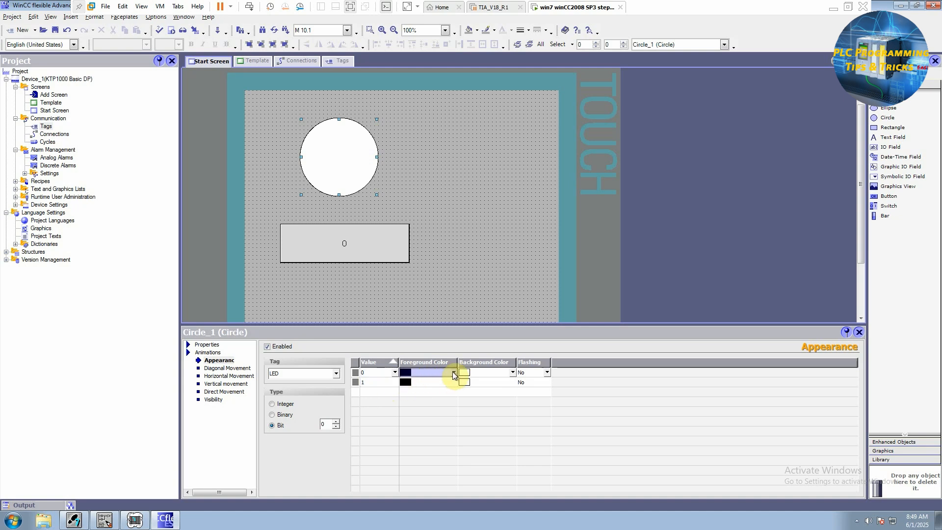
left_click(454, 372)
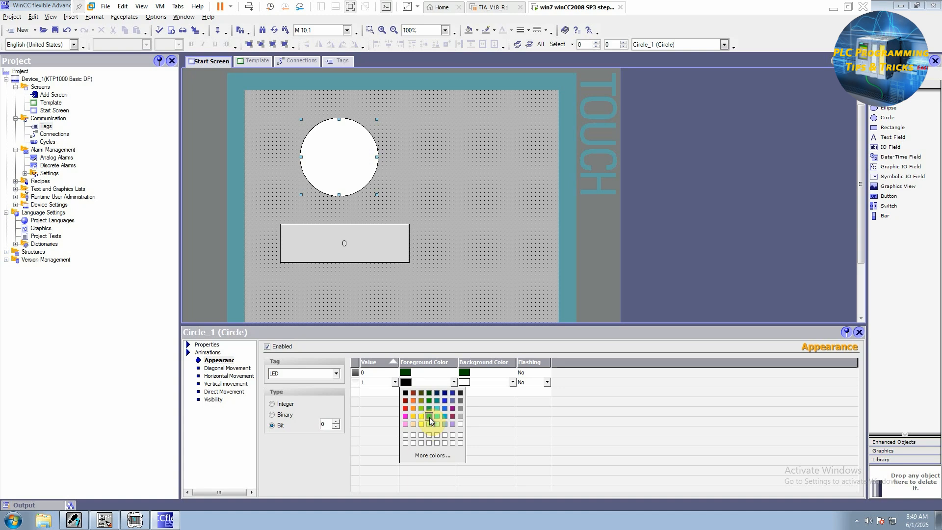
left_click(421, 409)
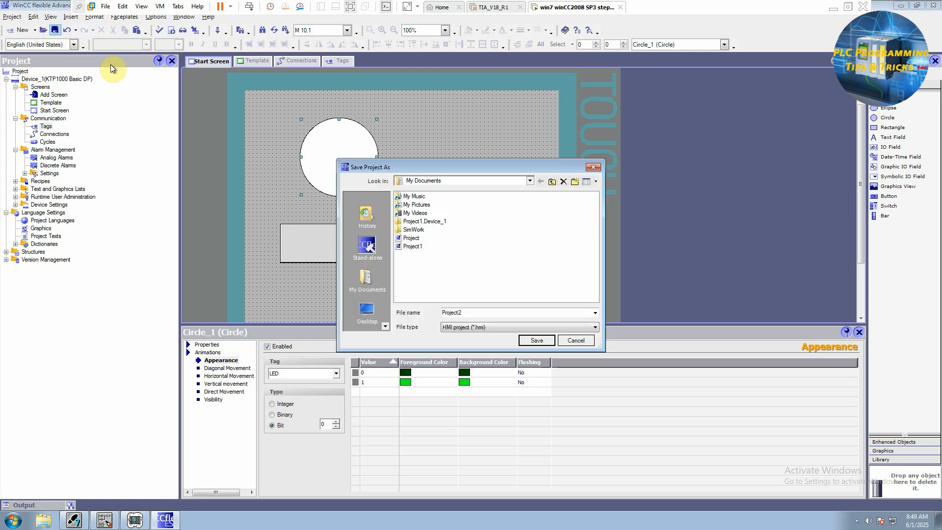
Step: Save the HMI project as Project2 and launch the panel's runtime simulation
left_click(536, 340)
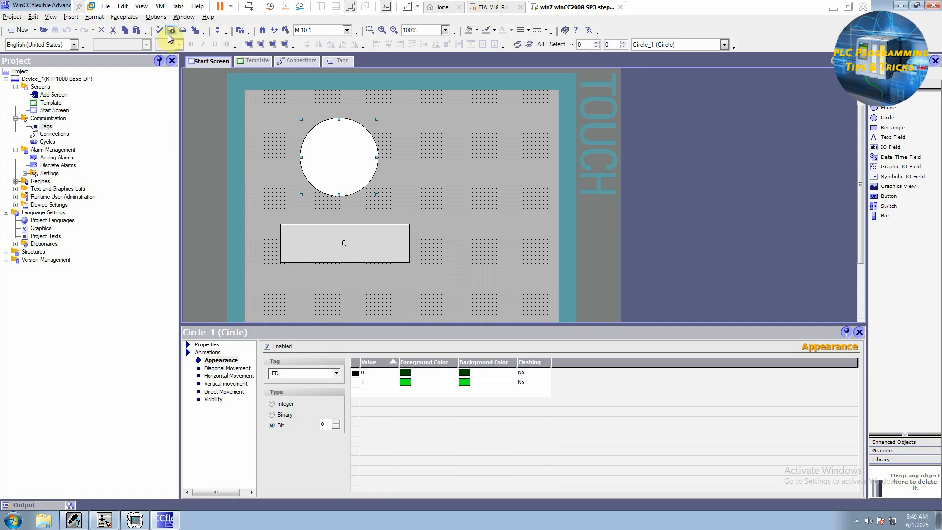
mouse_move(169, 30)
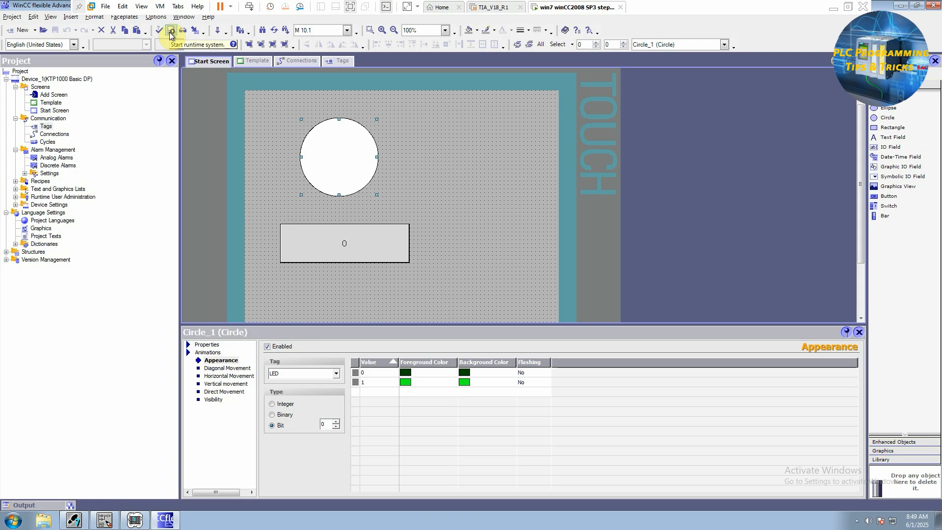
left_click(171, 30)
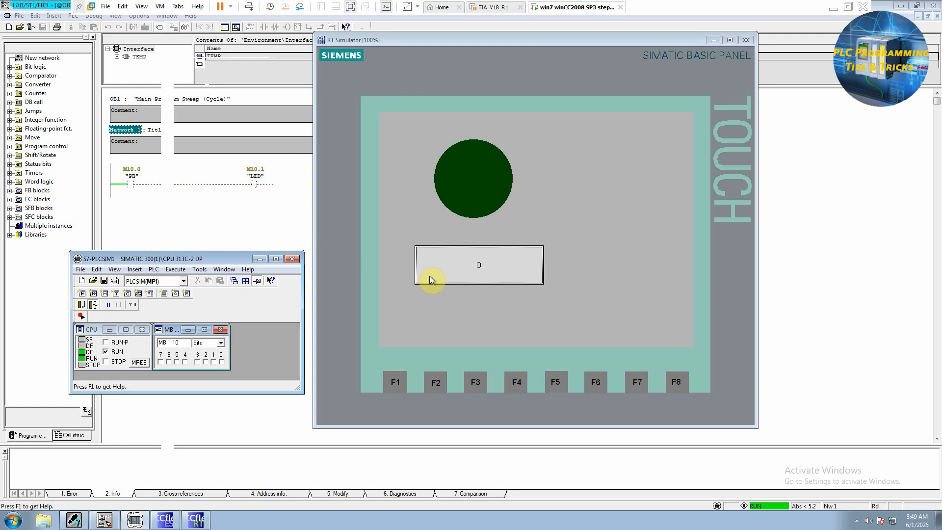
mouse_move(437, 275)
type("1")
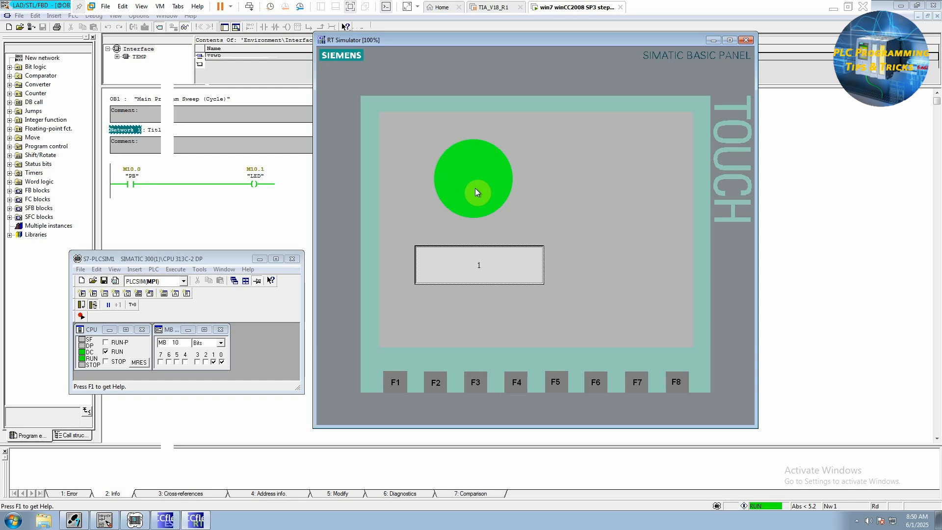
mouse_move(468, 279)
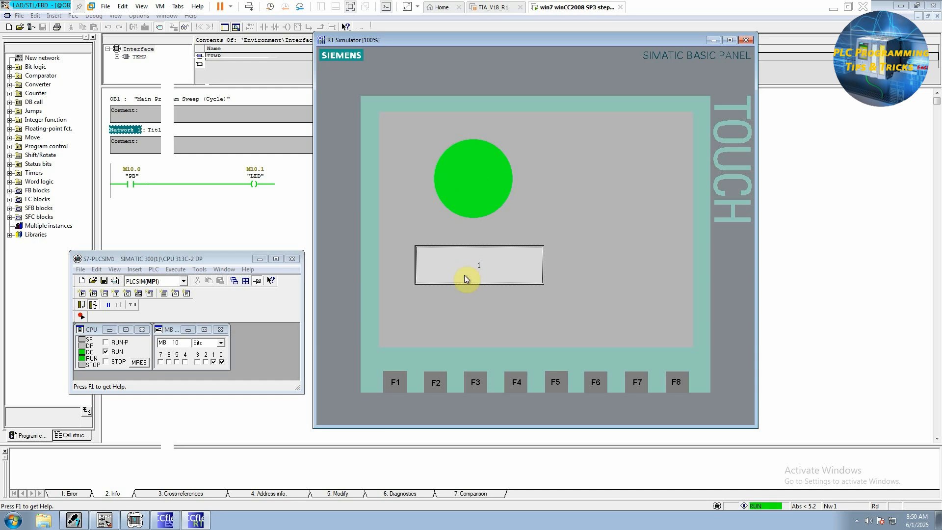
Step: Switch the runtime switch off, clearing PB so the circle returns to dark green
left_click(478, 265)
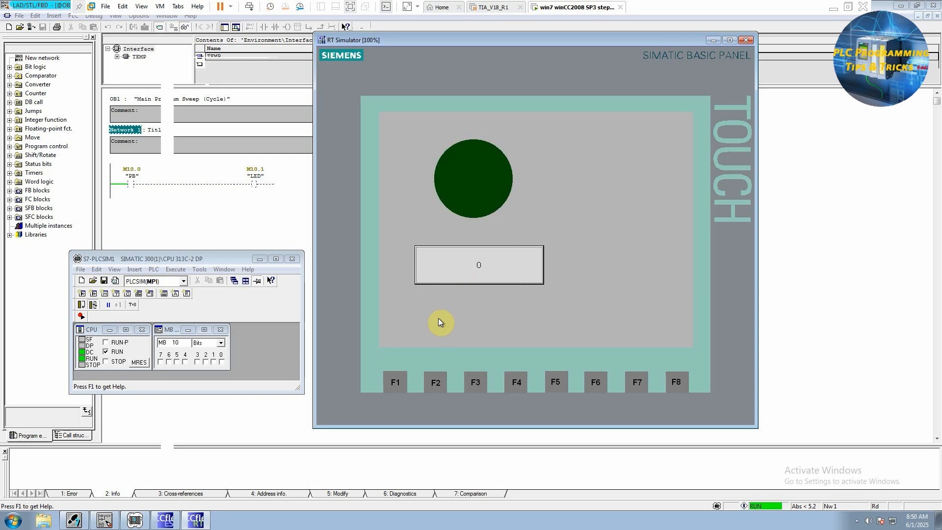
mouse_move(200, 198)
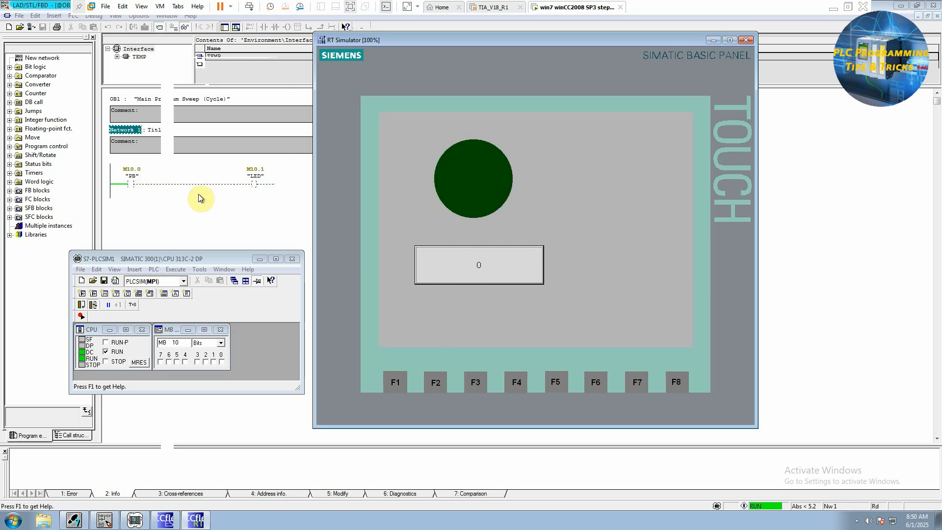